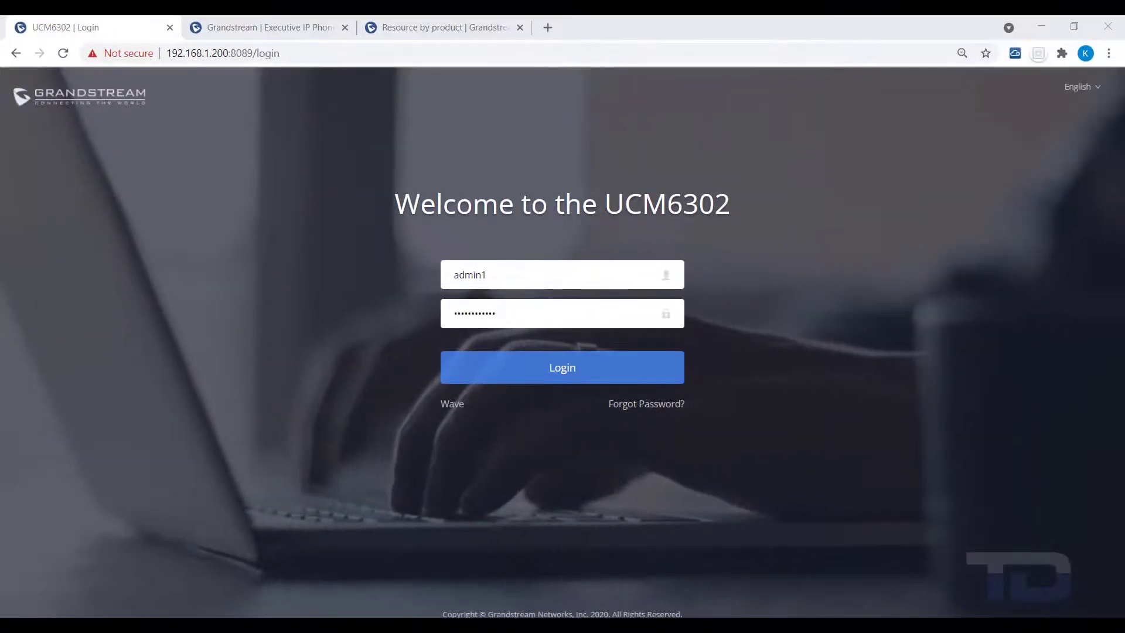
mouse_move(534, 268)
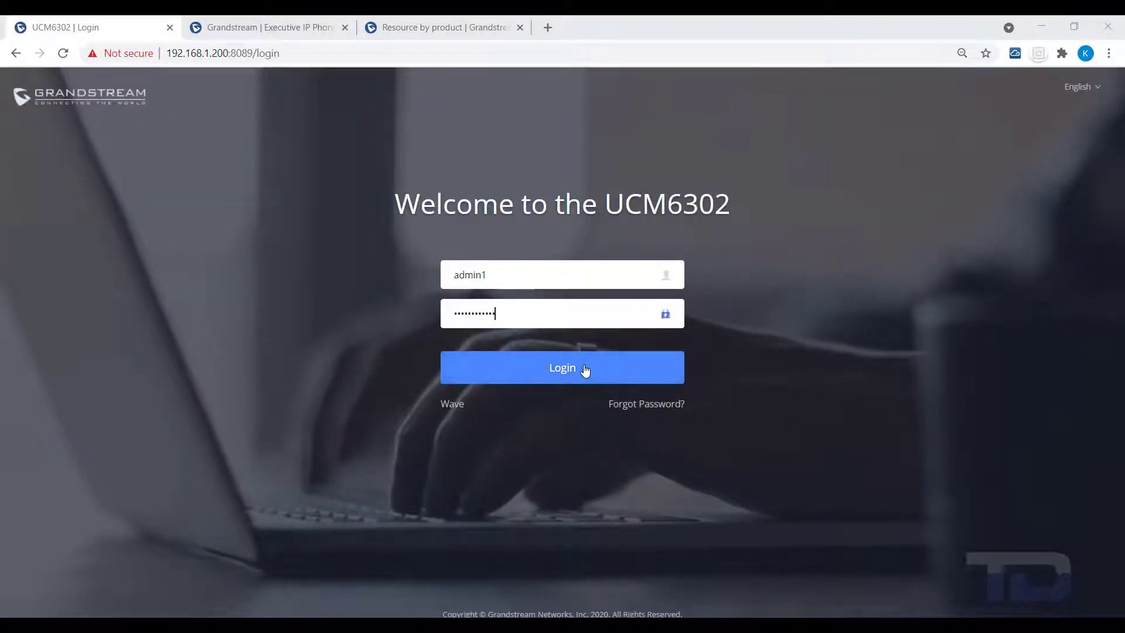
Log in as admin to reach the UCM6302 system status dashboard
left_click(562, 368)
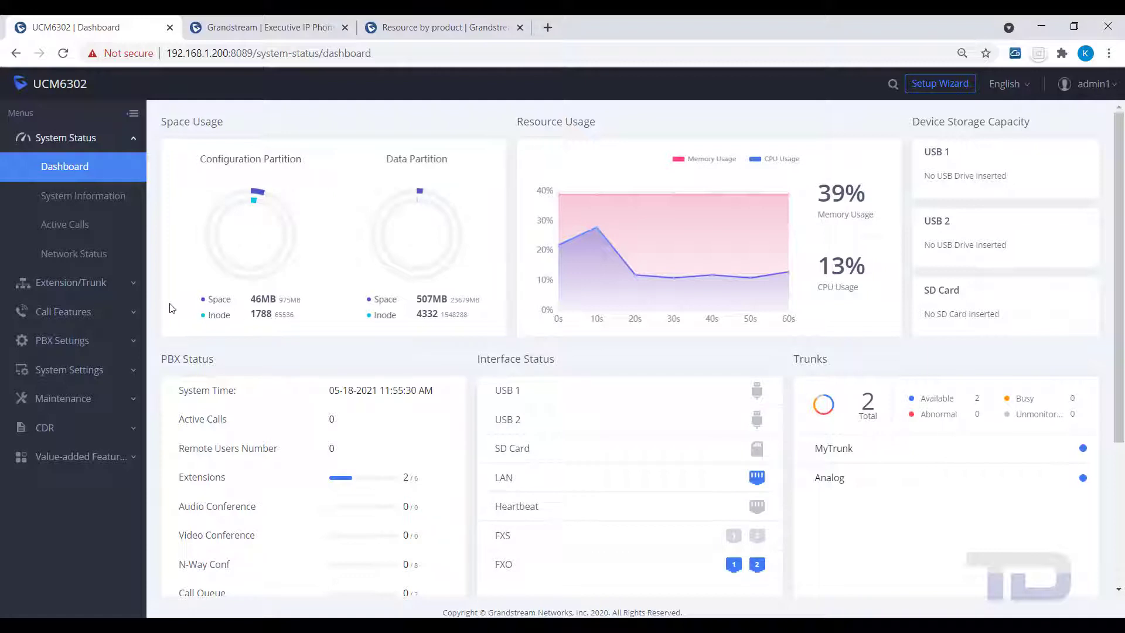
mouse_move(71, 282)
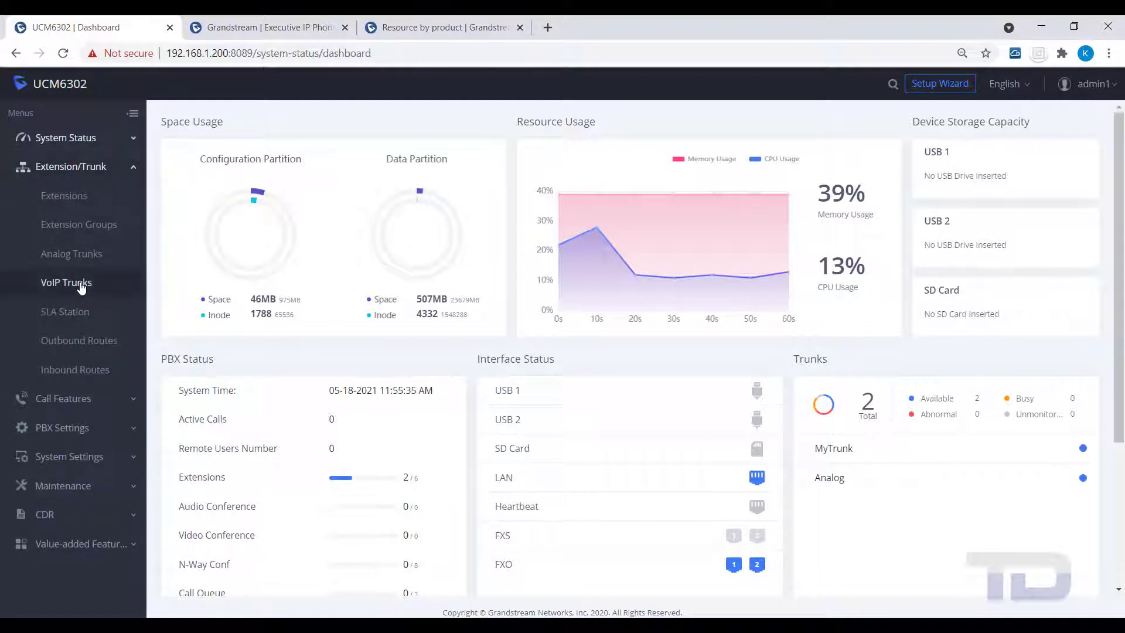
mouse_move(79, 340)
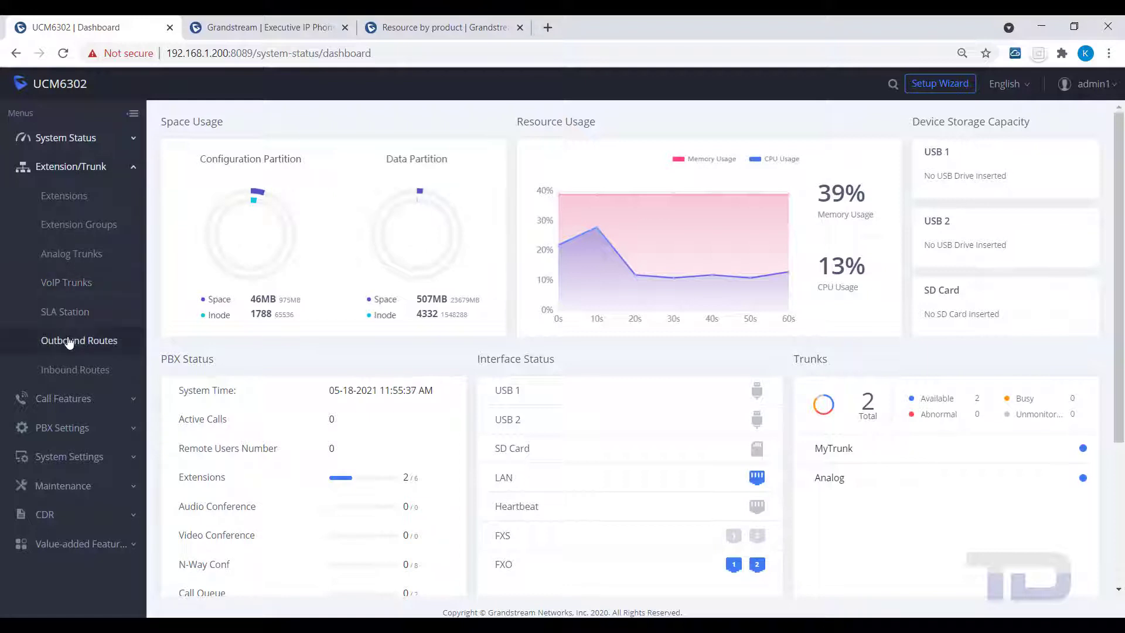
Open the Outbound Routes page under Extension/Trunk, showing the single Outbound route
left_click(79, 340)
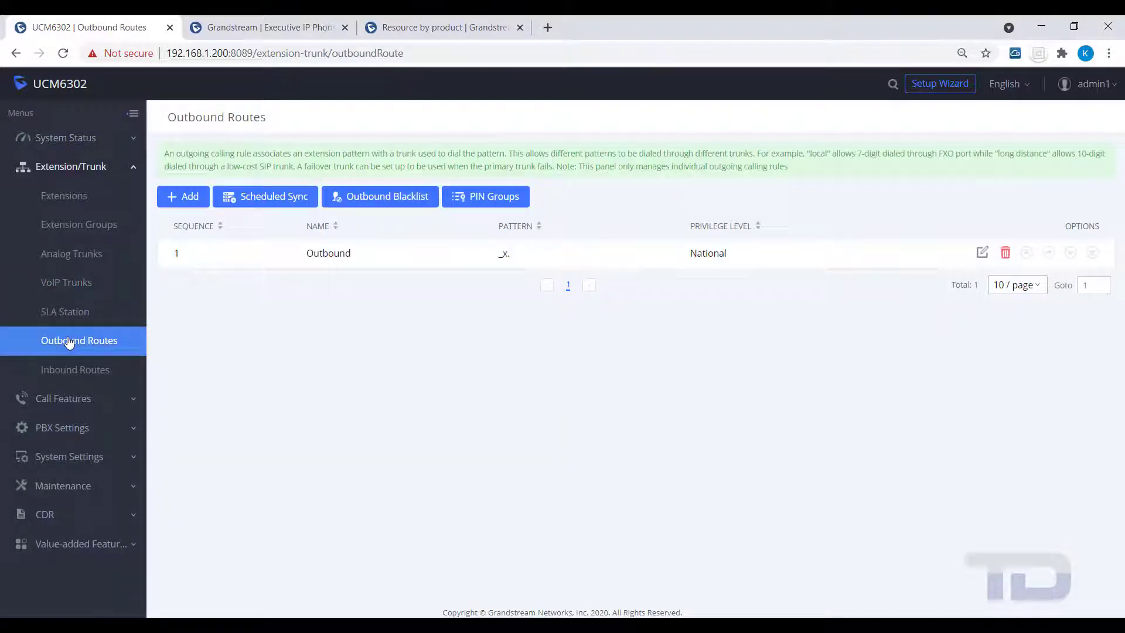
mouse_move(66, 282)
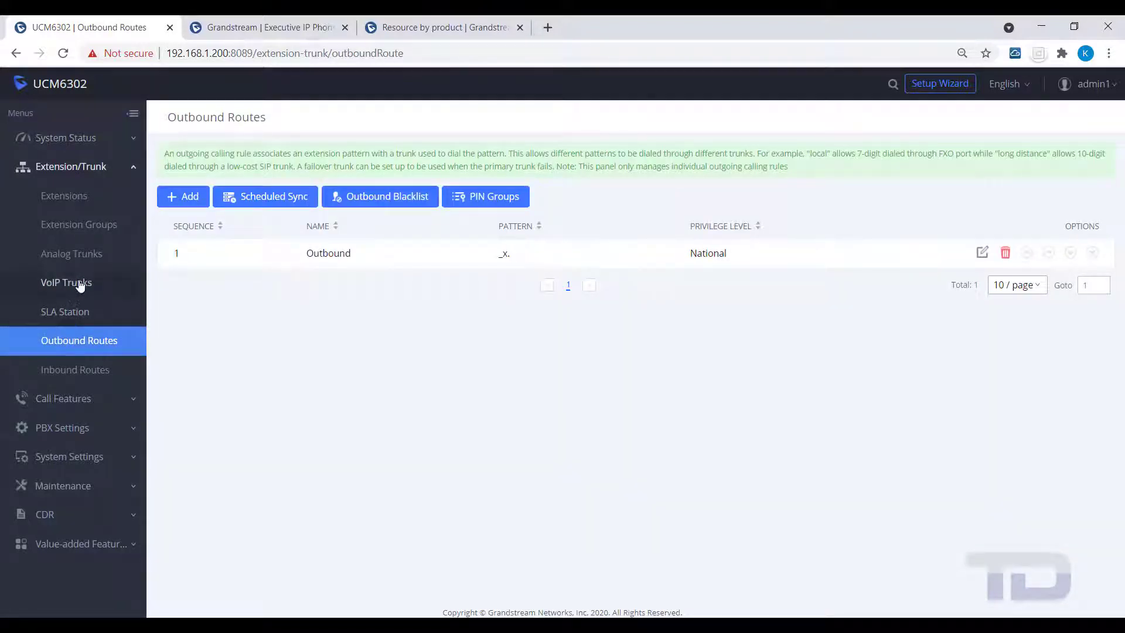
mouse_move(753, 216)
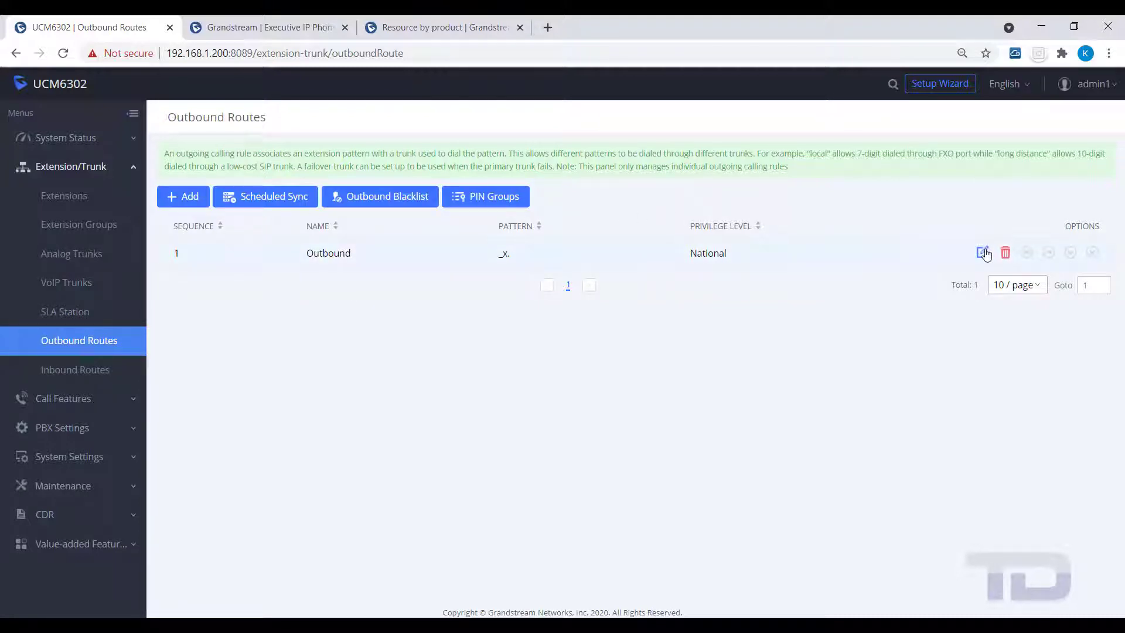
Edit the Outbound route's patterns to _nxxnxxxxxx and 1nxxnxxxxxx on separate lines
left_click(984, 253)
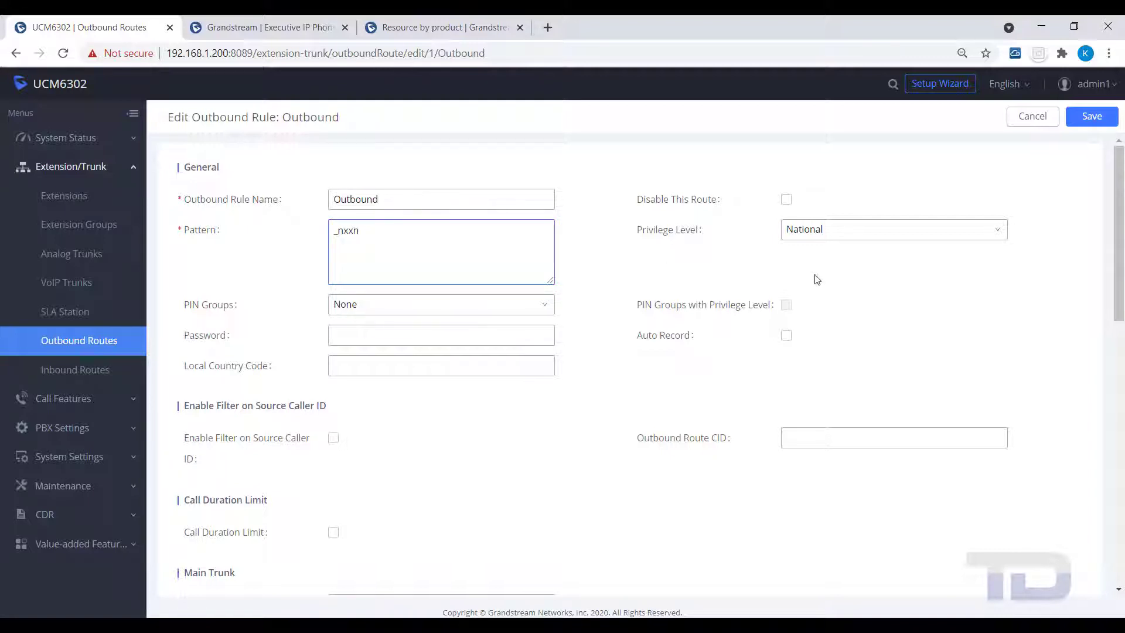
type("xxxxxx")
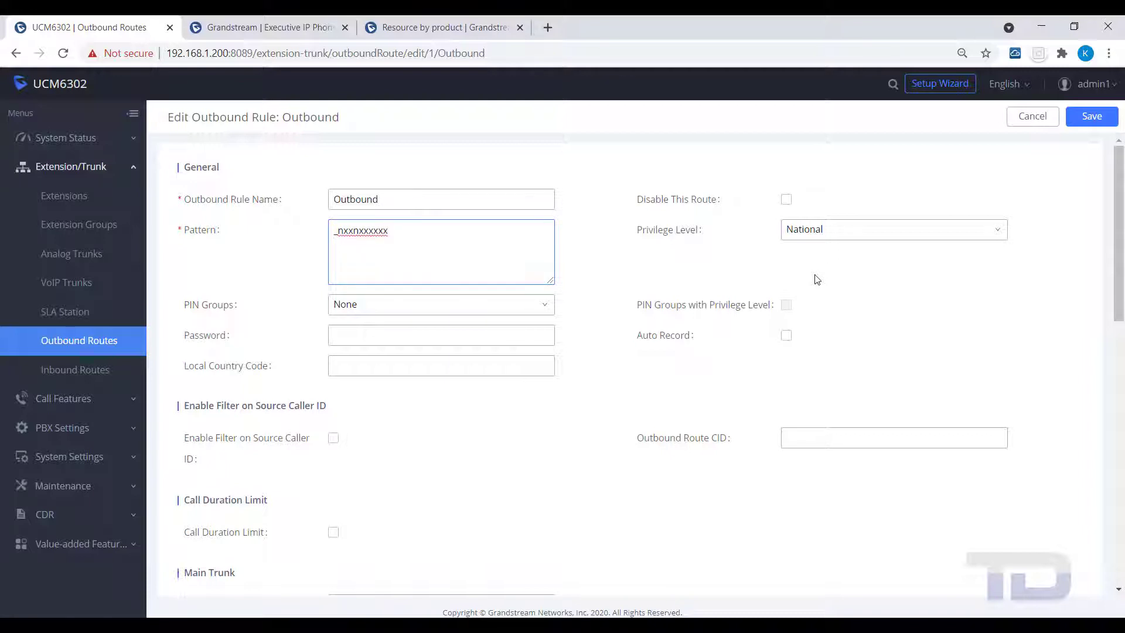
left_click(440, 251)
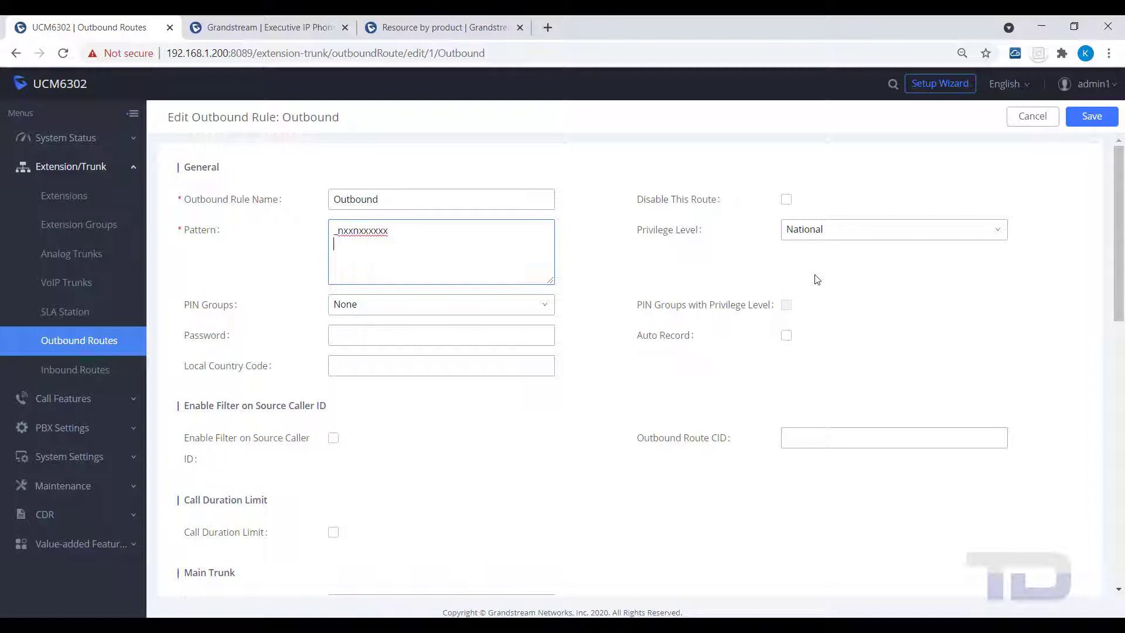
type("1")
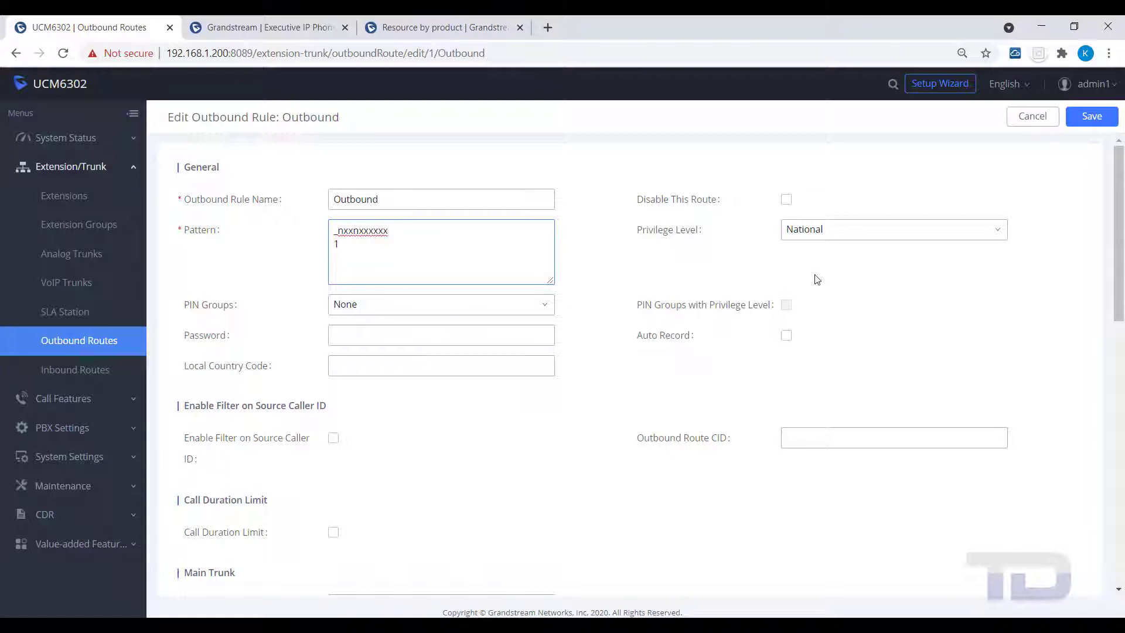
type("nxx")
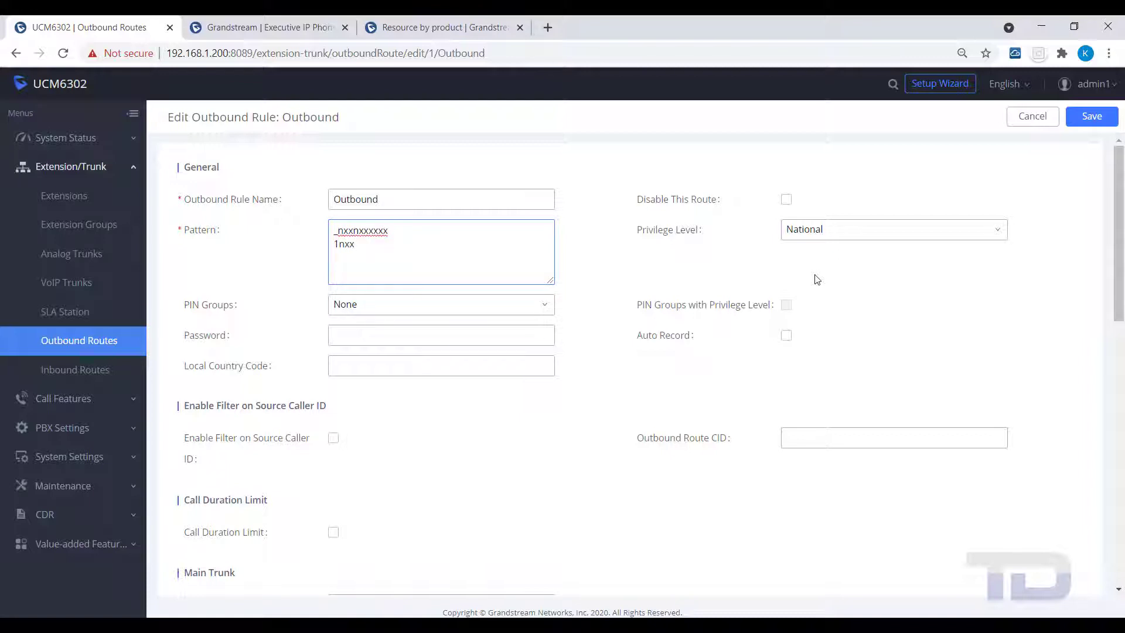
type("n")
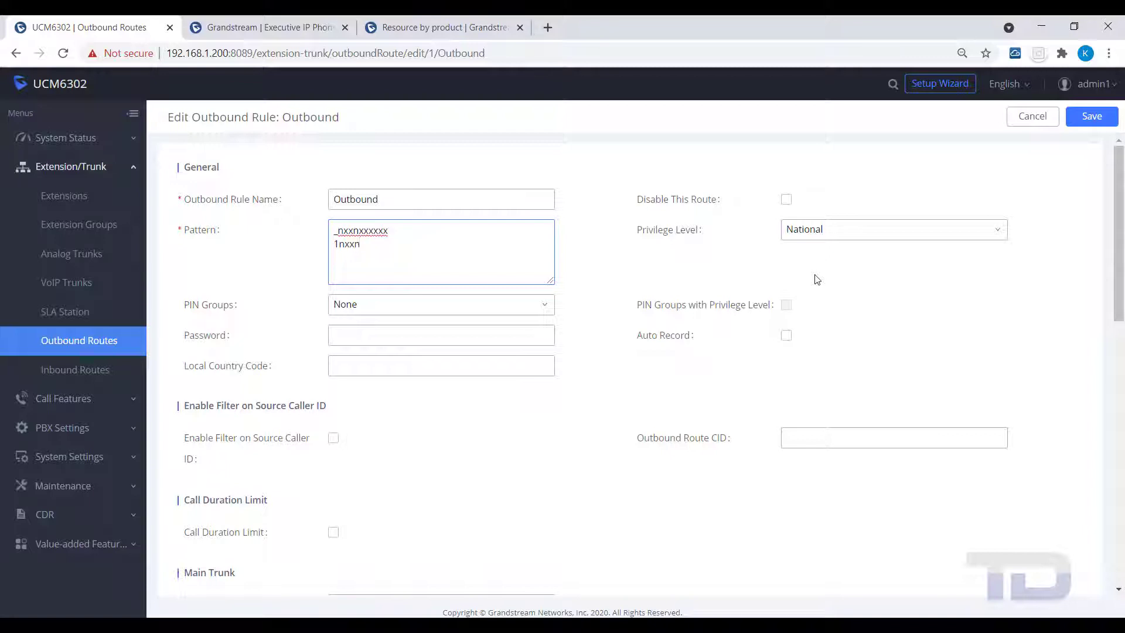
type("xxxxxx")
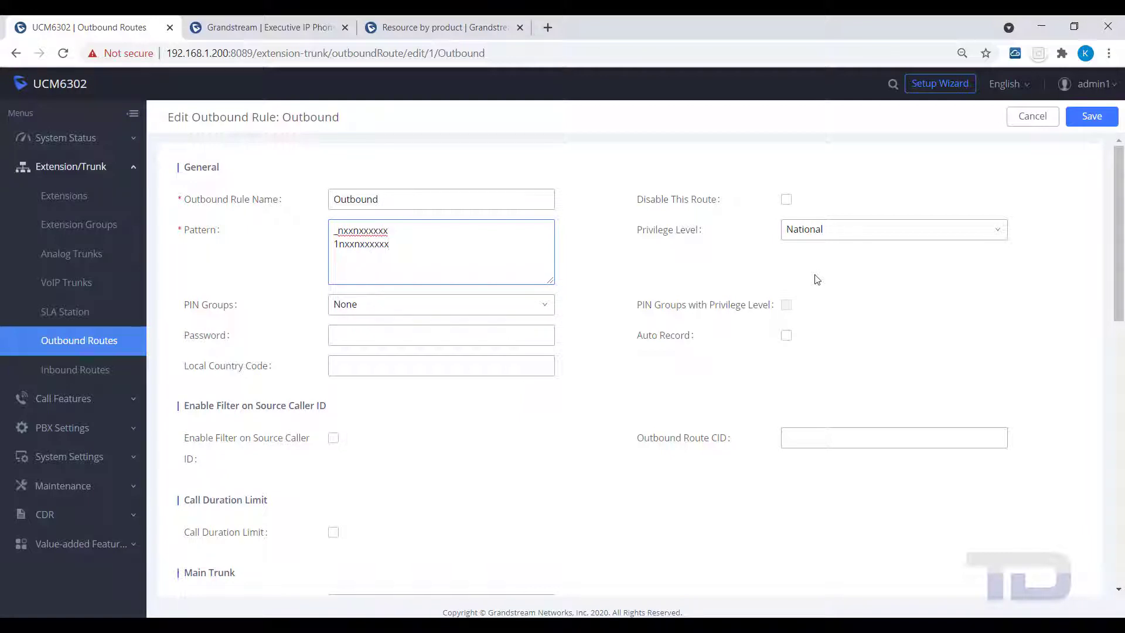
mouse_move(856, 281)
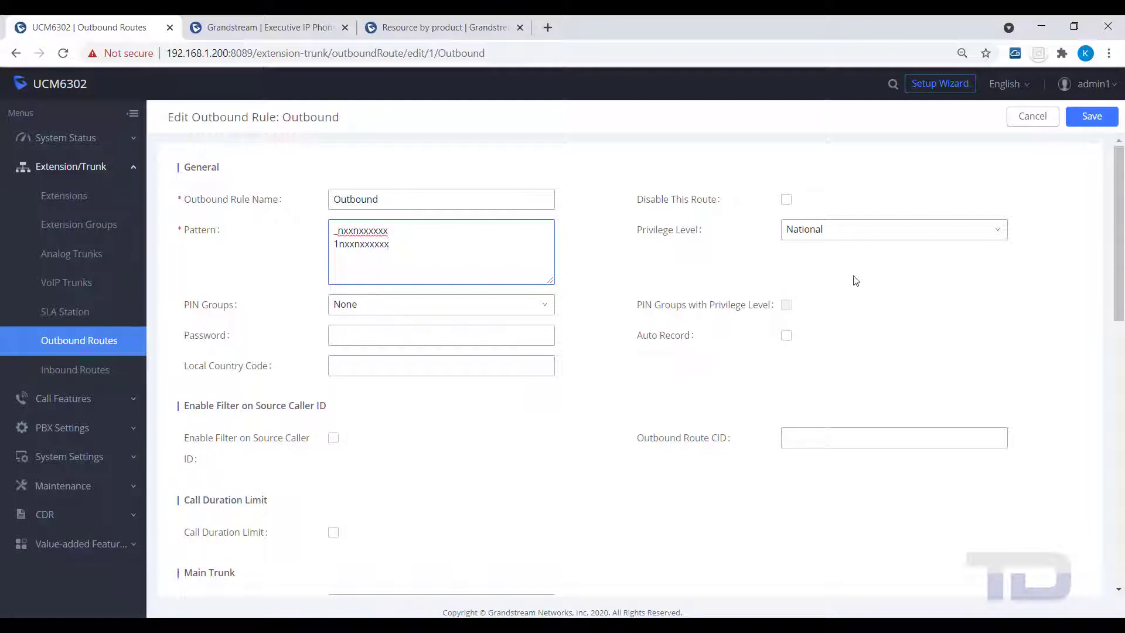
Add AnalogTrunks -- Analog as the Outbound route's failover trunk, save, and apply changes
scroll("down", 3)
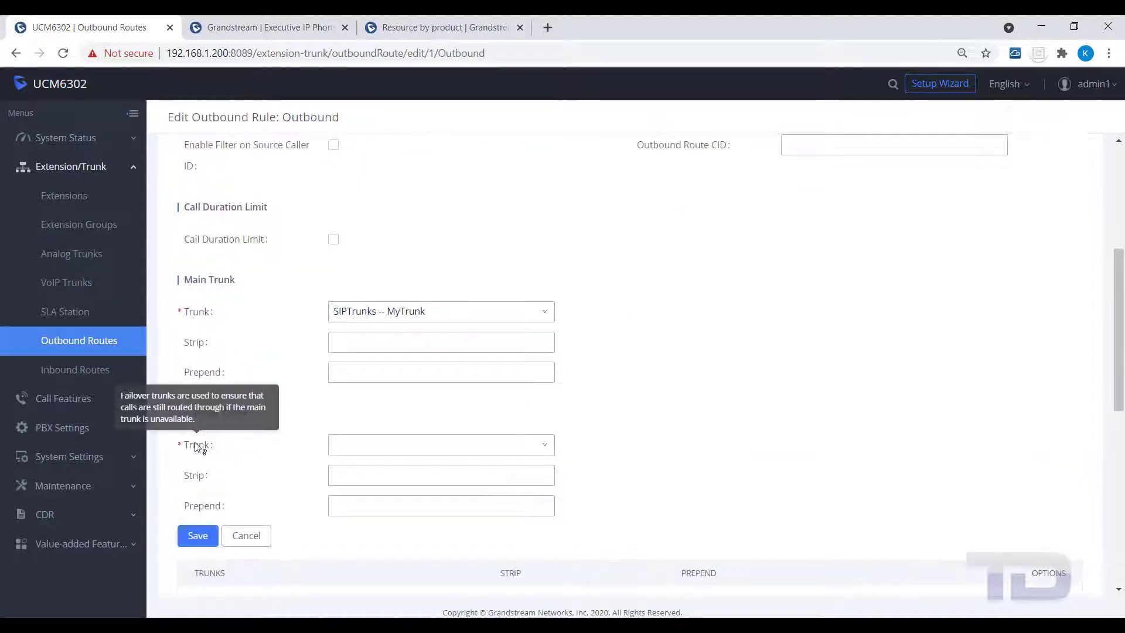
left_click(440, 444)
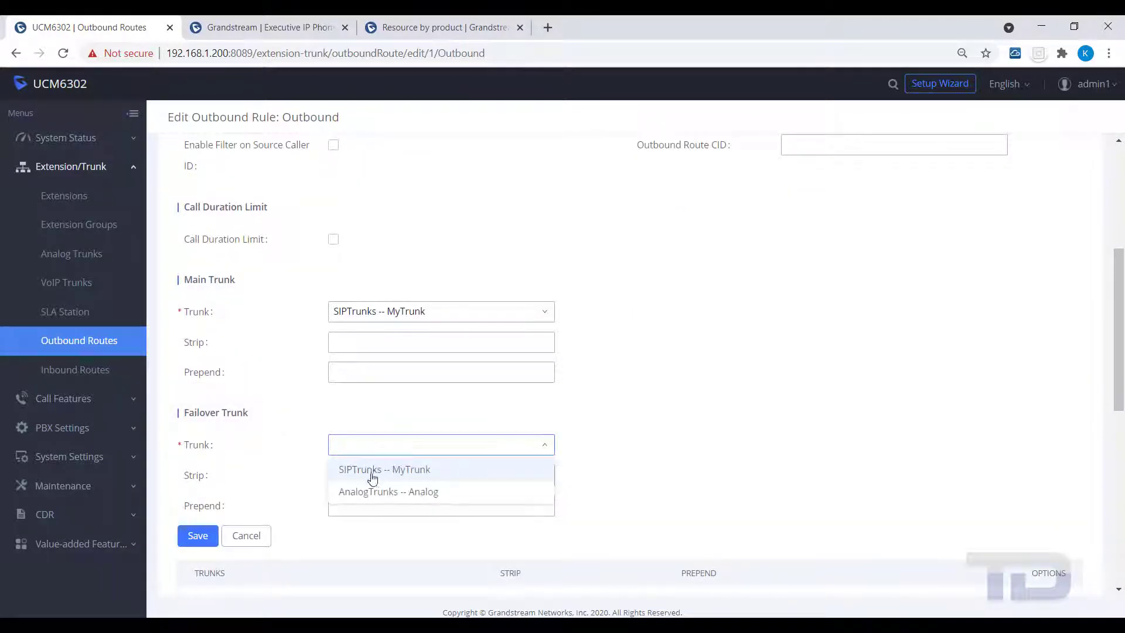
left_click(388, 492)
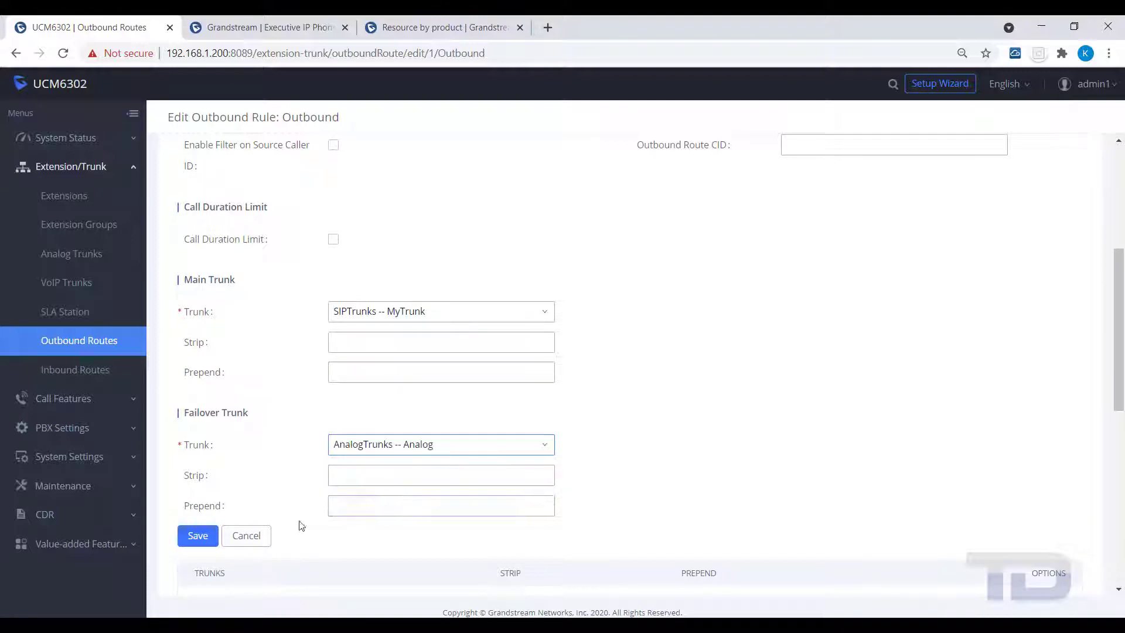
left_click(197, 535)
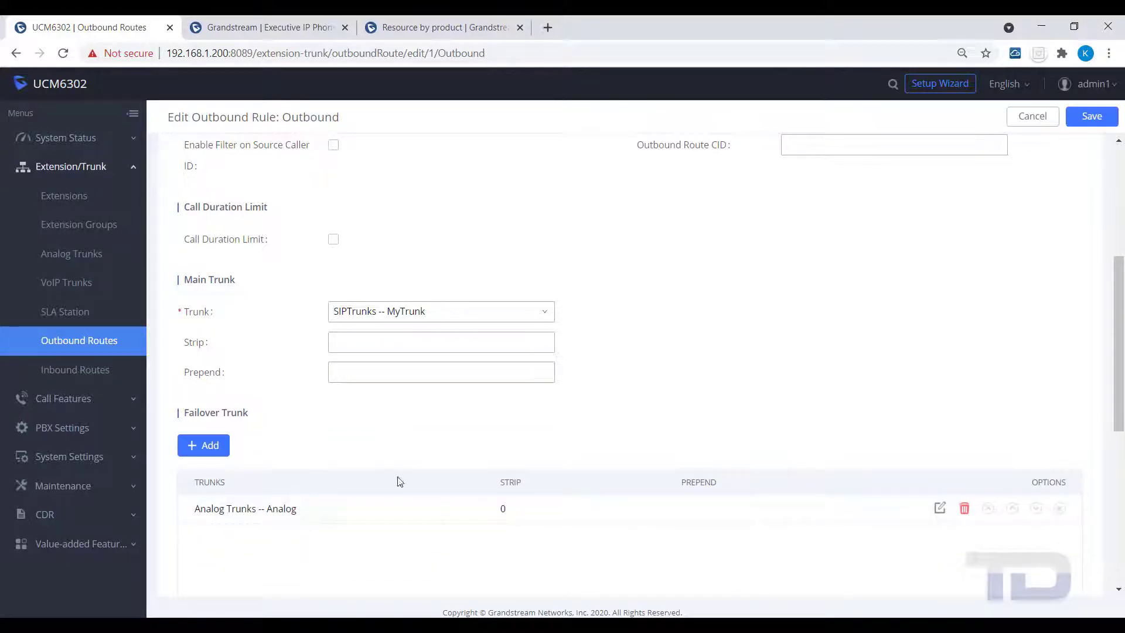
mouse_move(937, 208)
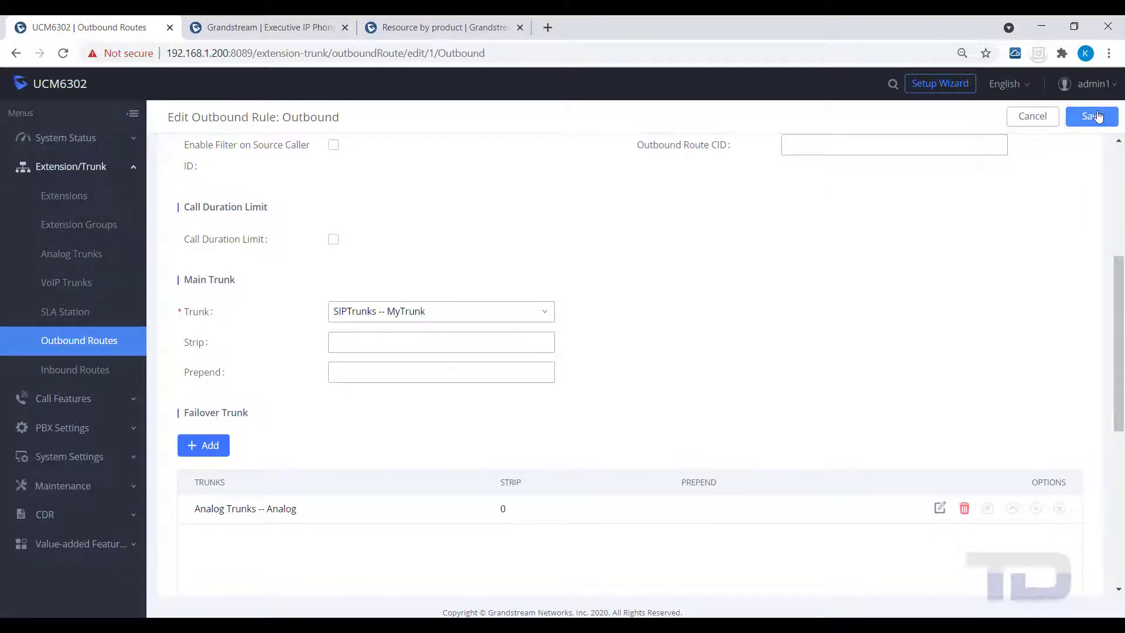
left_click(1092, 116)
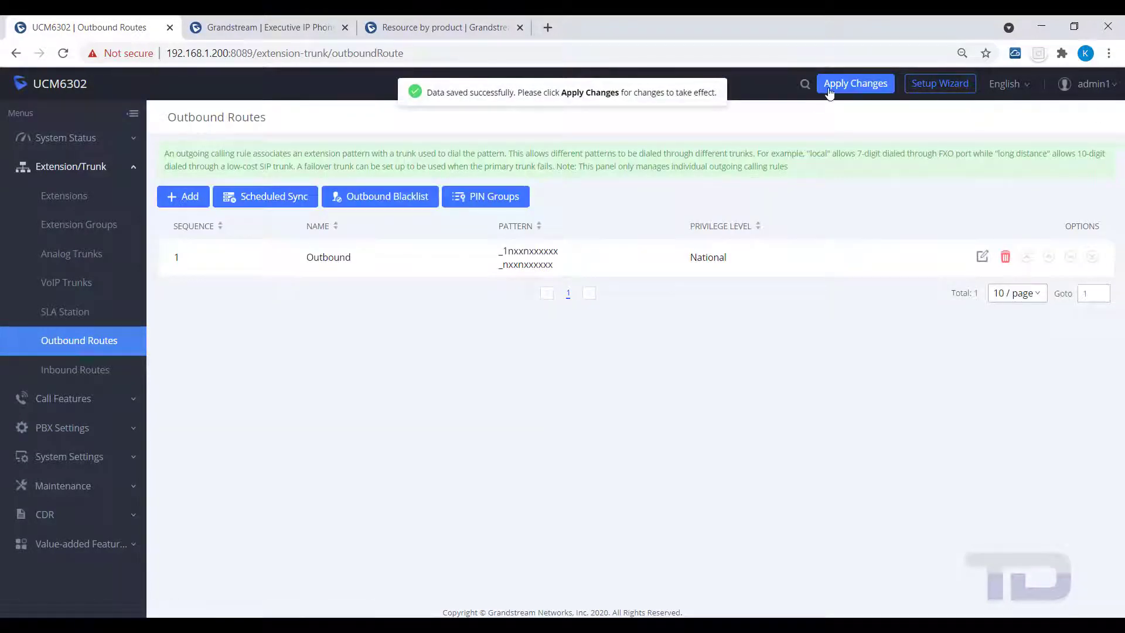
left_click(855, 83)
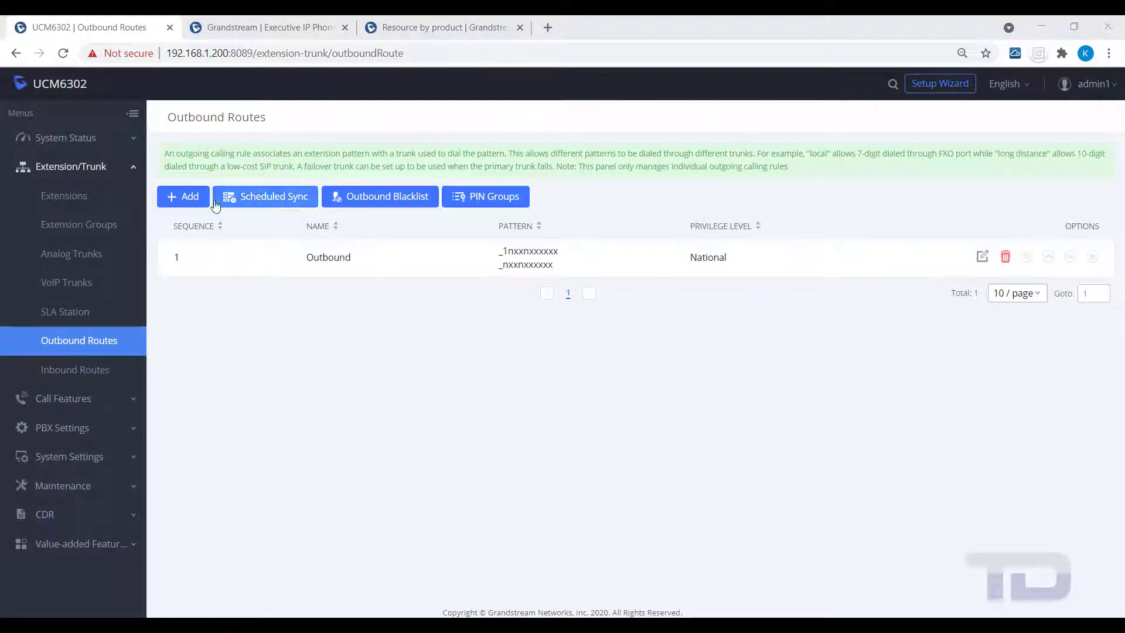
Create a new outbound rule named Emergency with dial pattern 911
left_click(183, 196)
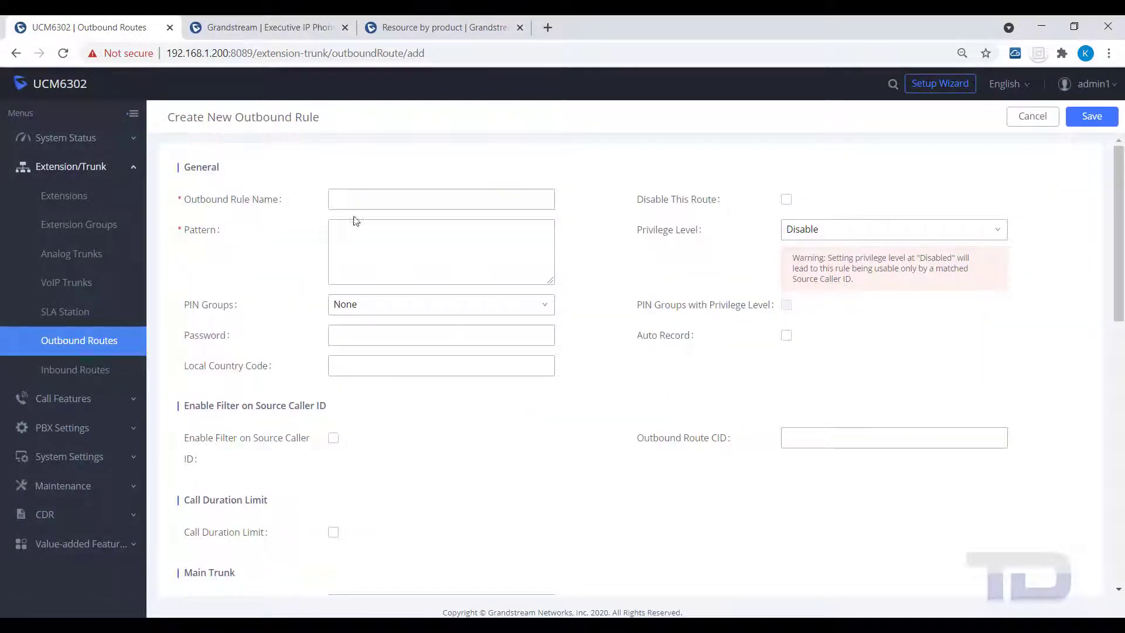
left_click(441, 198)
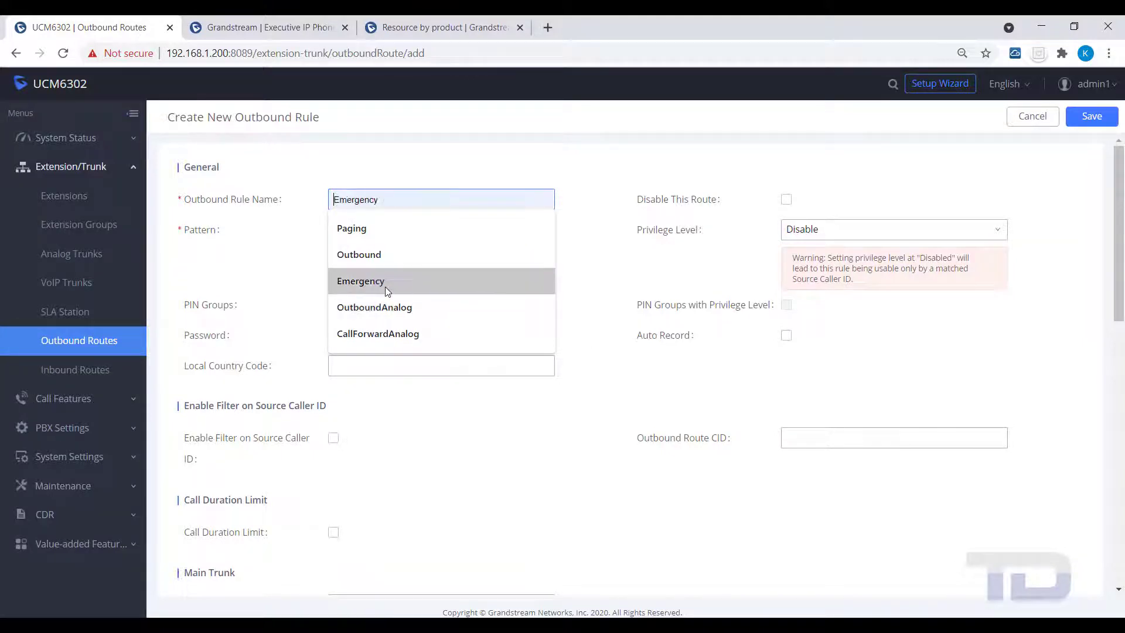
left_click(361, 281)
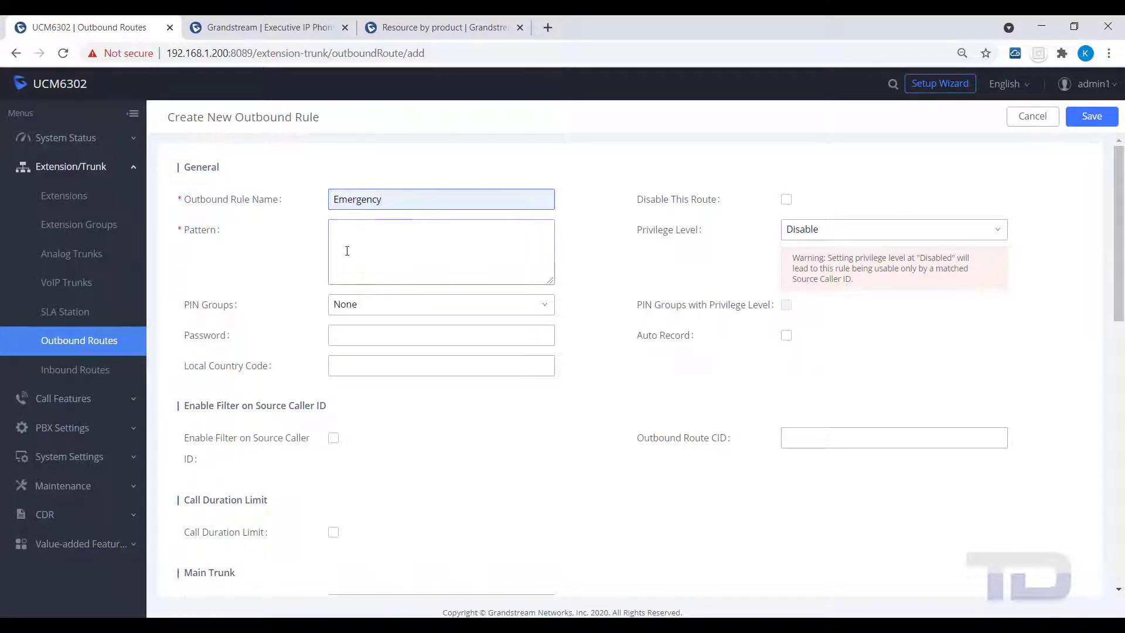
type("9")
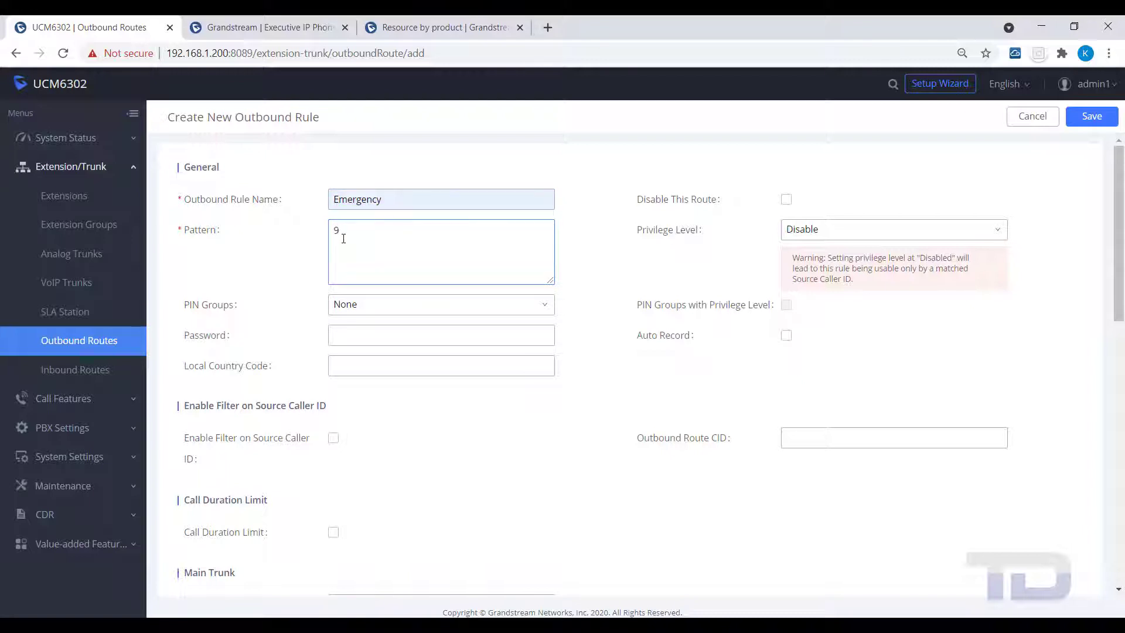
type("11")
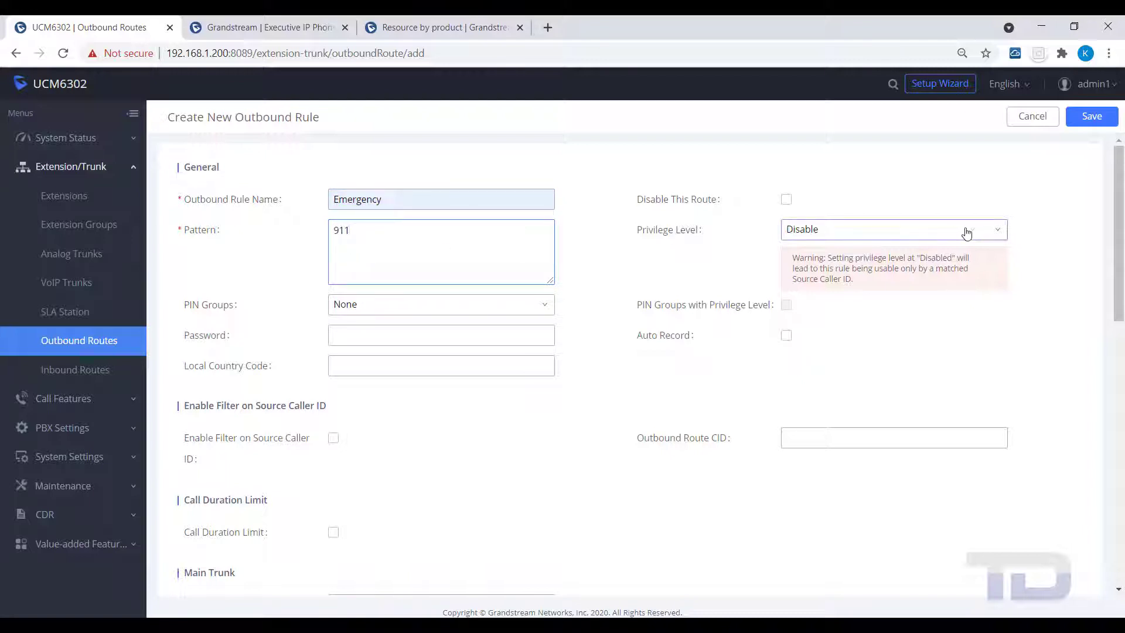
left_click(893, 229)
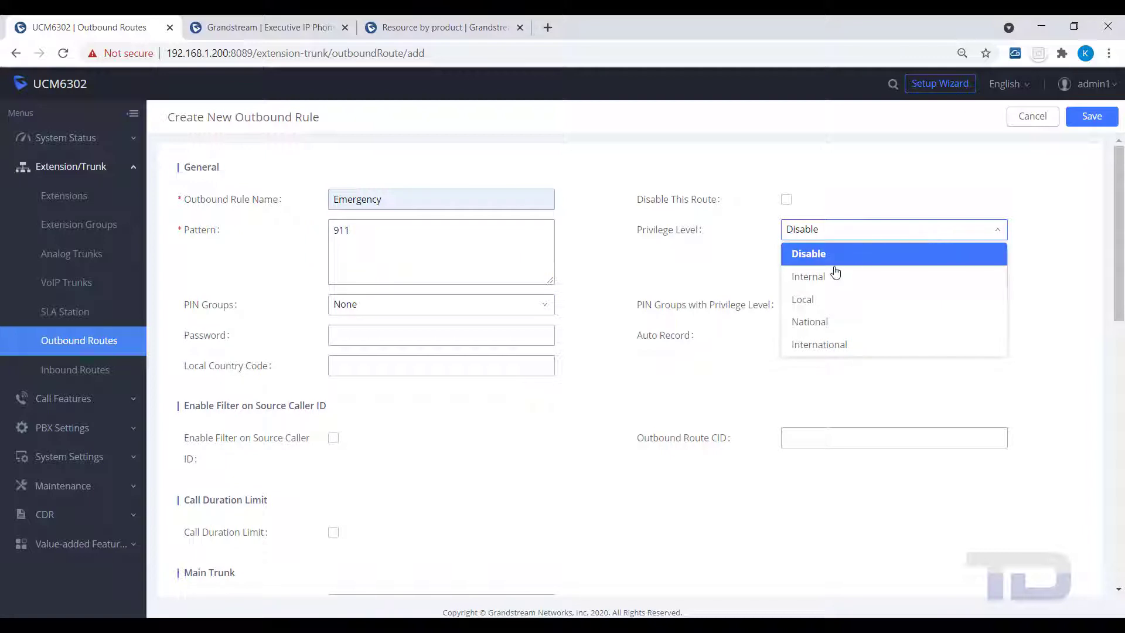
Give Emergency MyTrunk as main trunk and Analog as failover, then save it, accepting the warning
scroll("down", 3)
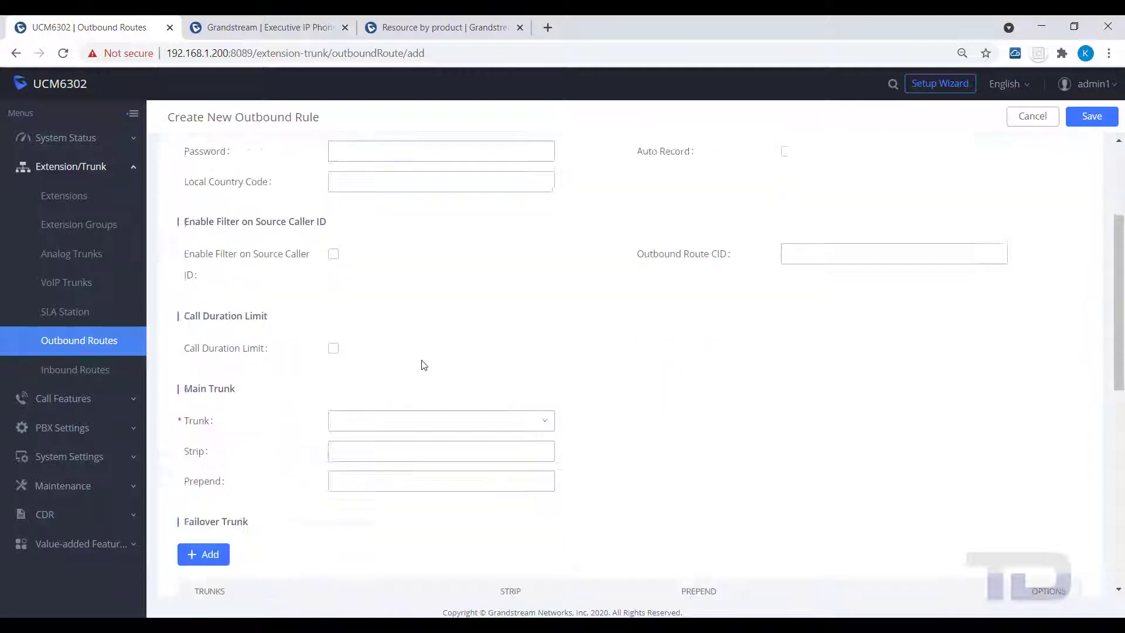
left_click(440, 421)
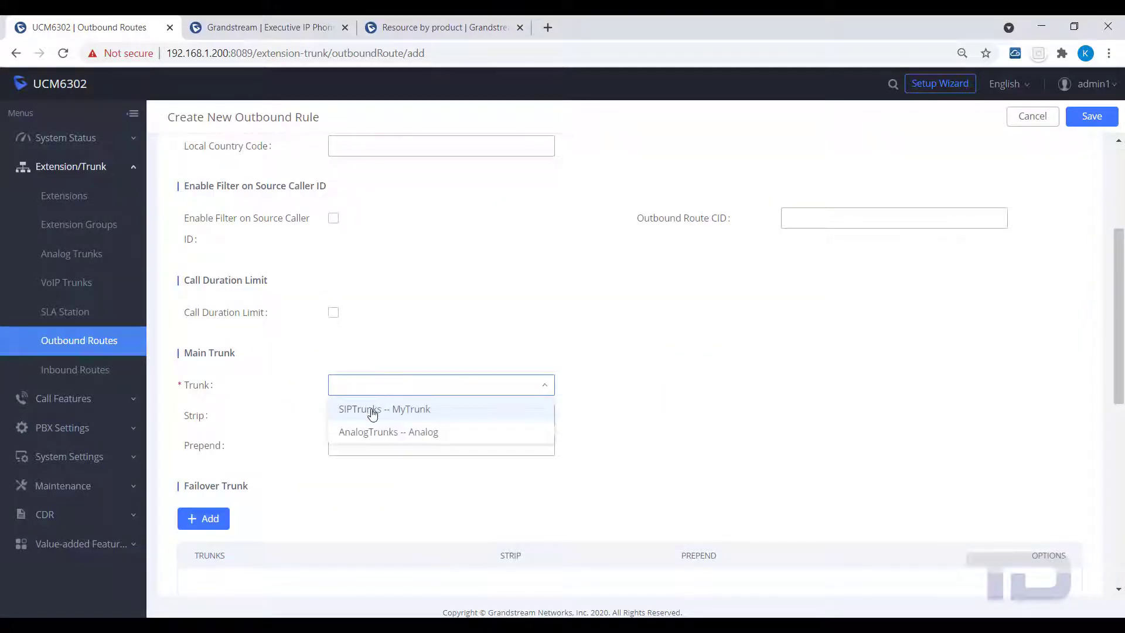
left_click(384, 409)
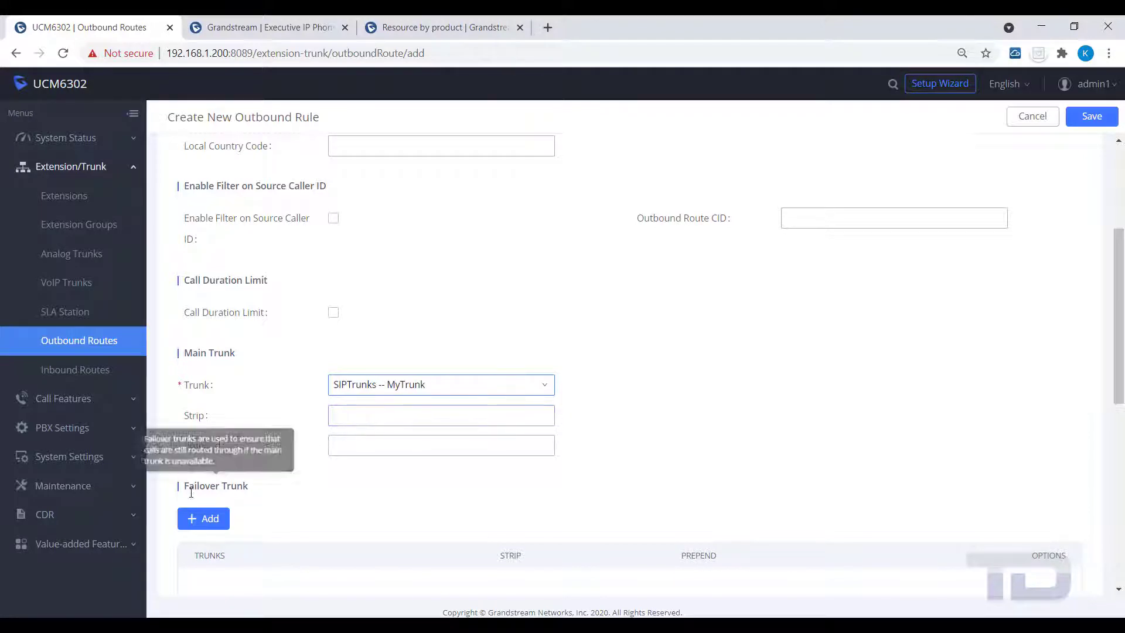
left_click(203, 518)
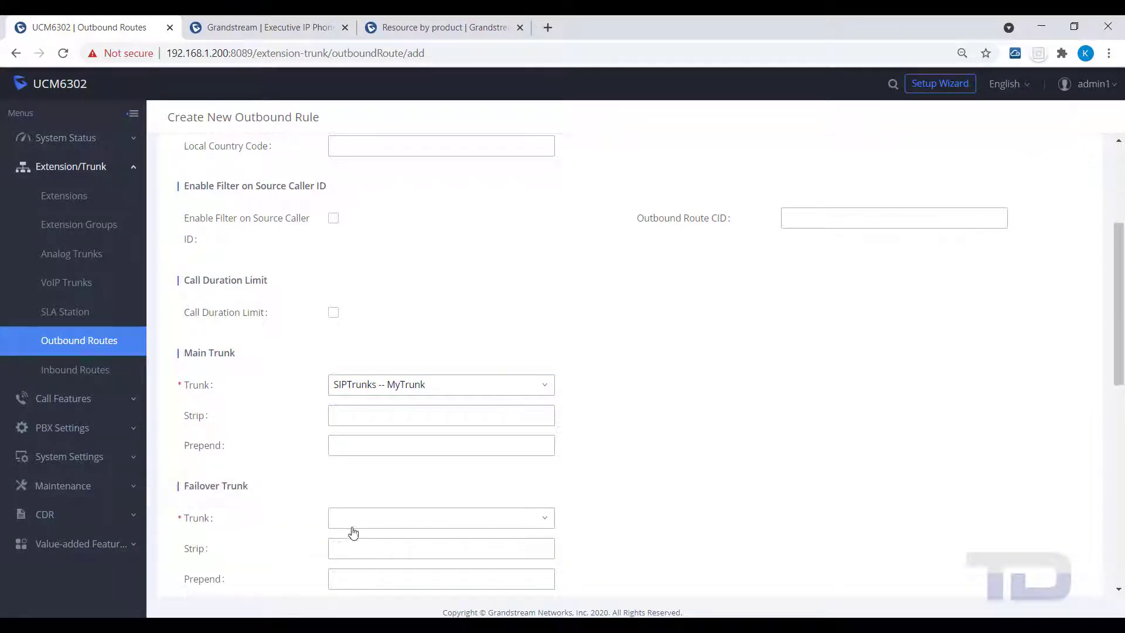
left_click(441, 518)
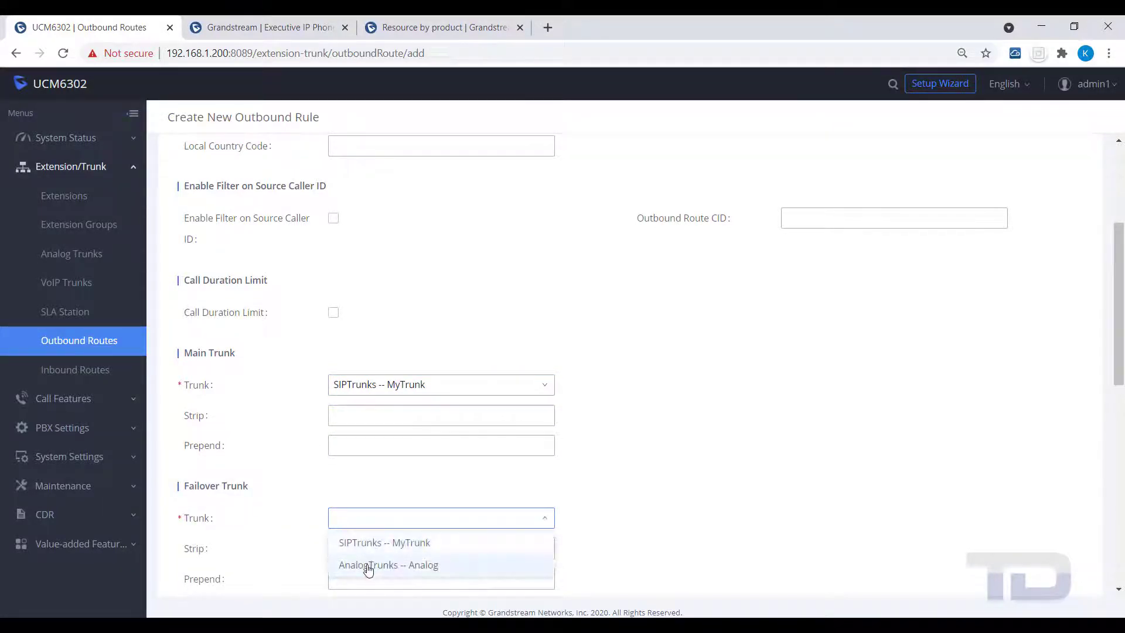
left_click(388, 565)
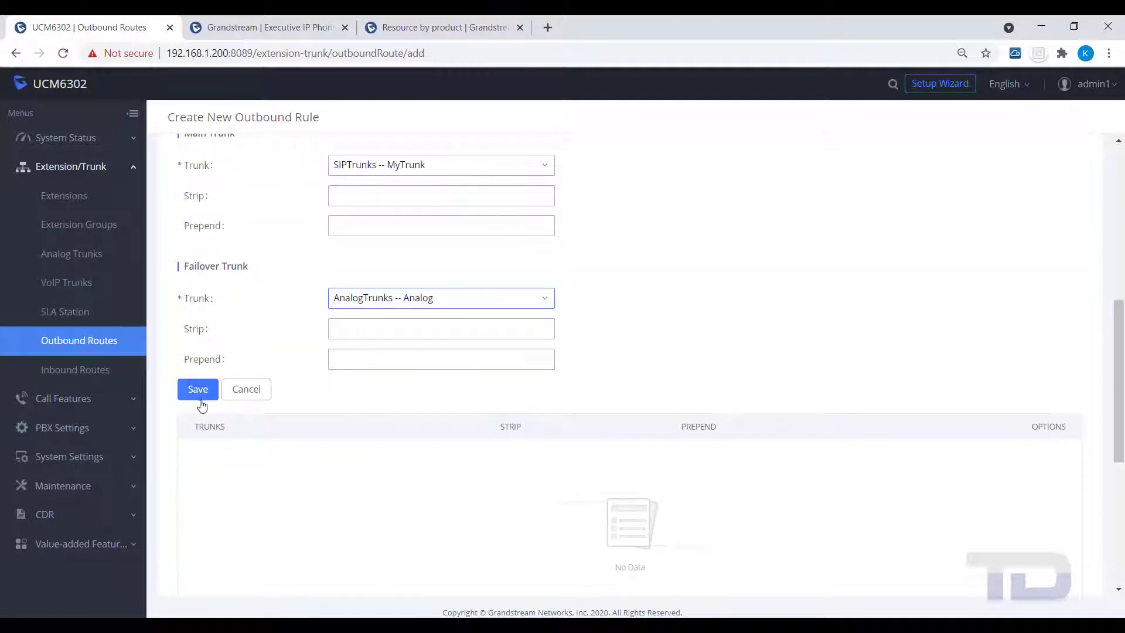
left_click(197, 390)
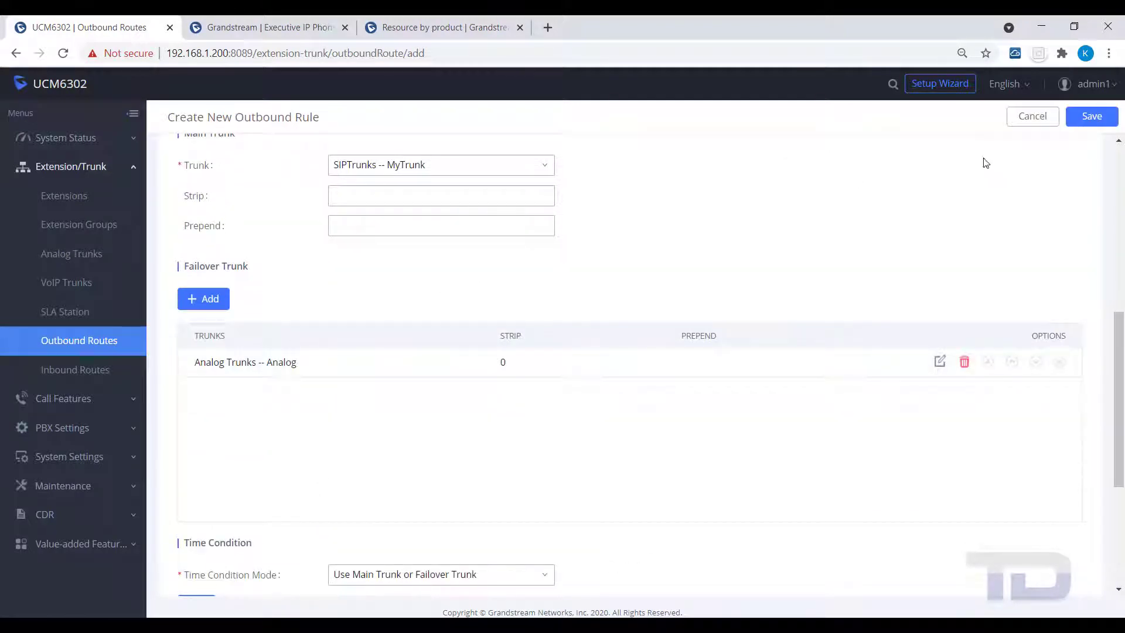
left_click(1091, 116)
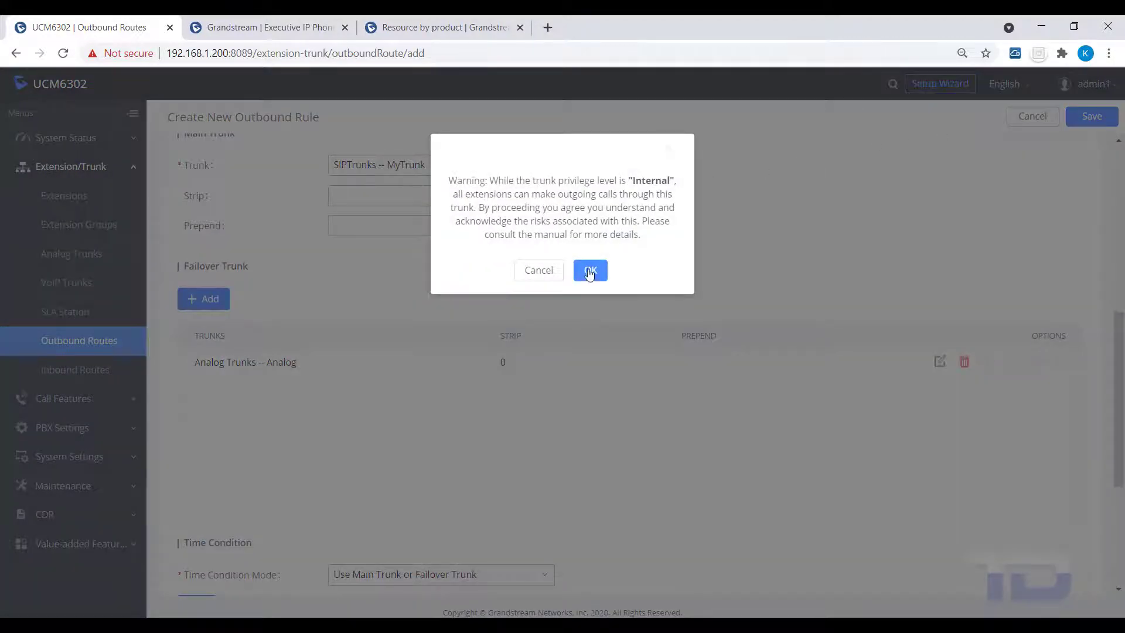
left_click(589, 271)
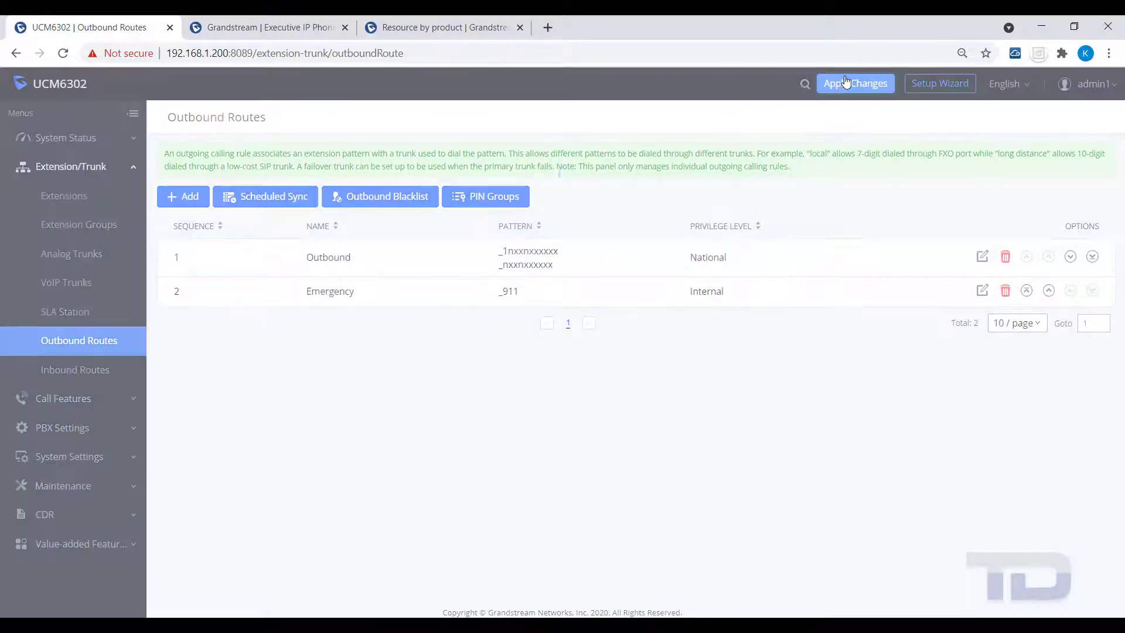
Apply changes, move Emergency to the top of the route list, and apply again
left_click(854, 83)
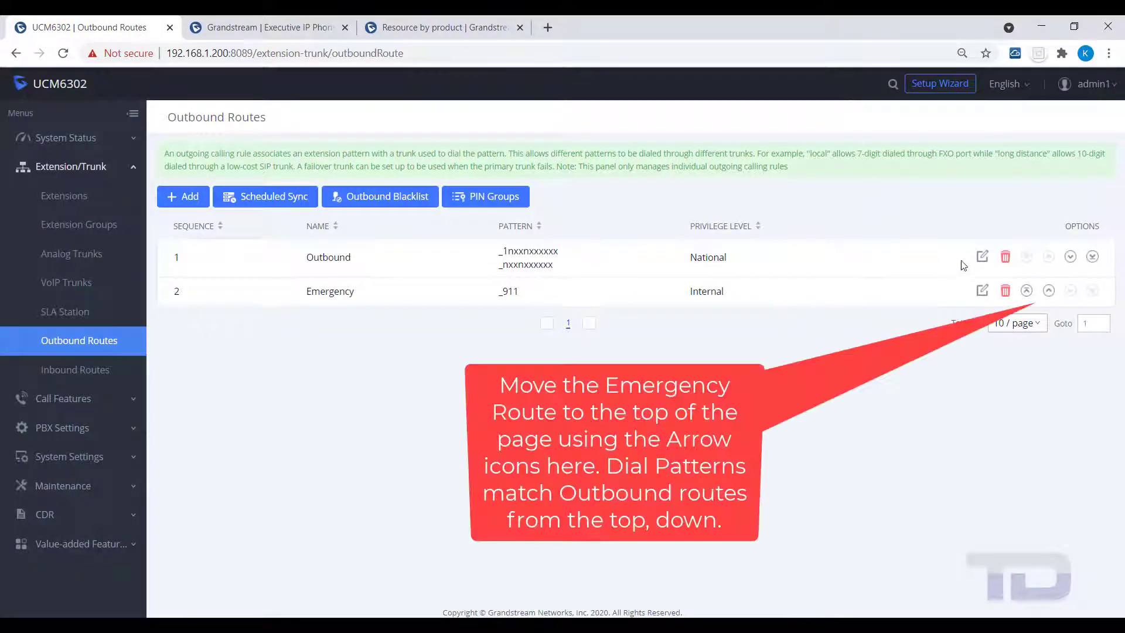
left_click(1027, 291)
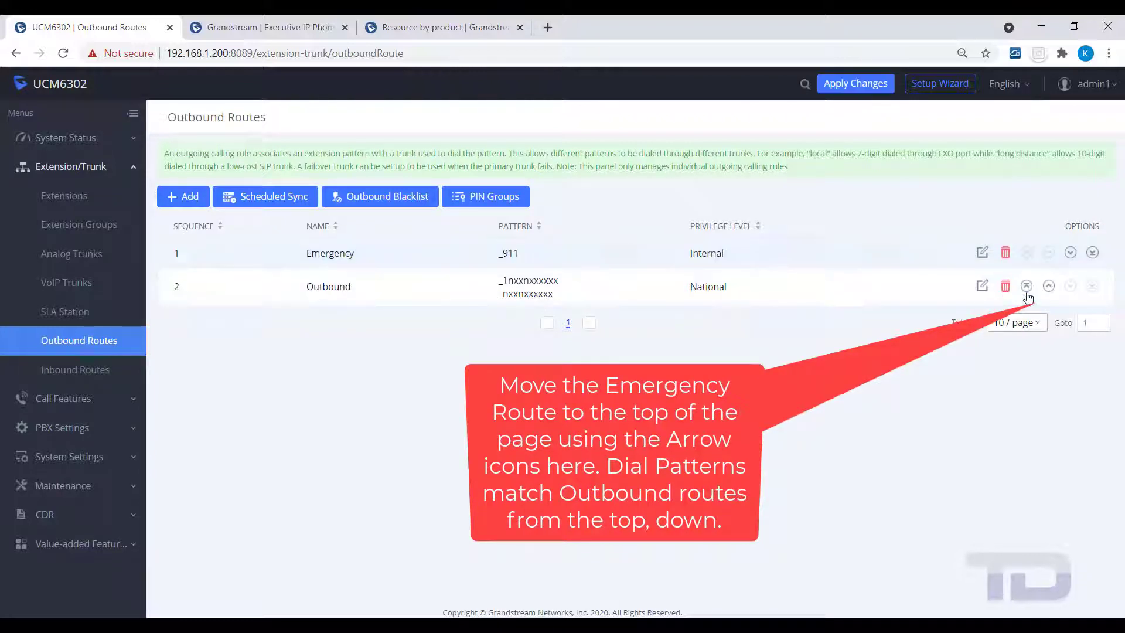
left_click(855, 83)
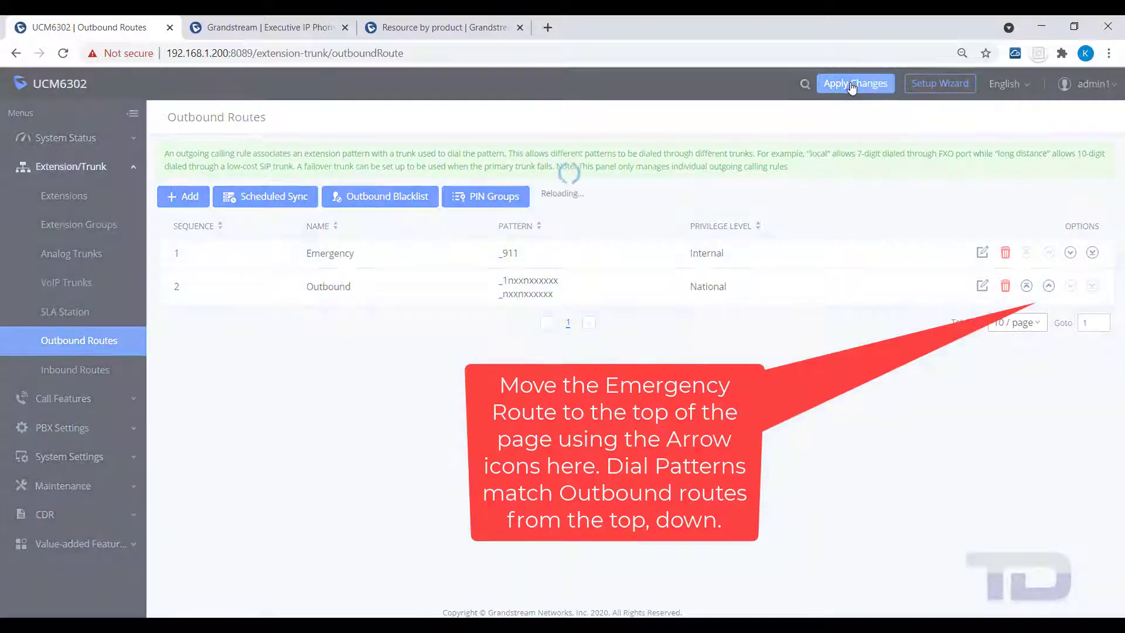
left_click(854, 83)
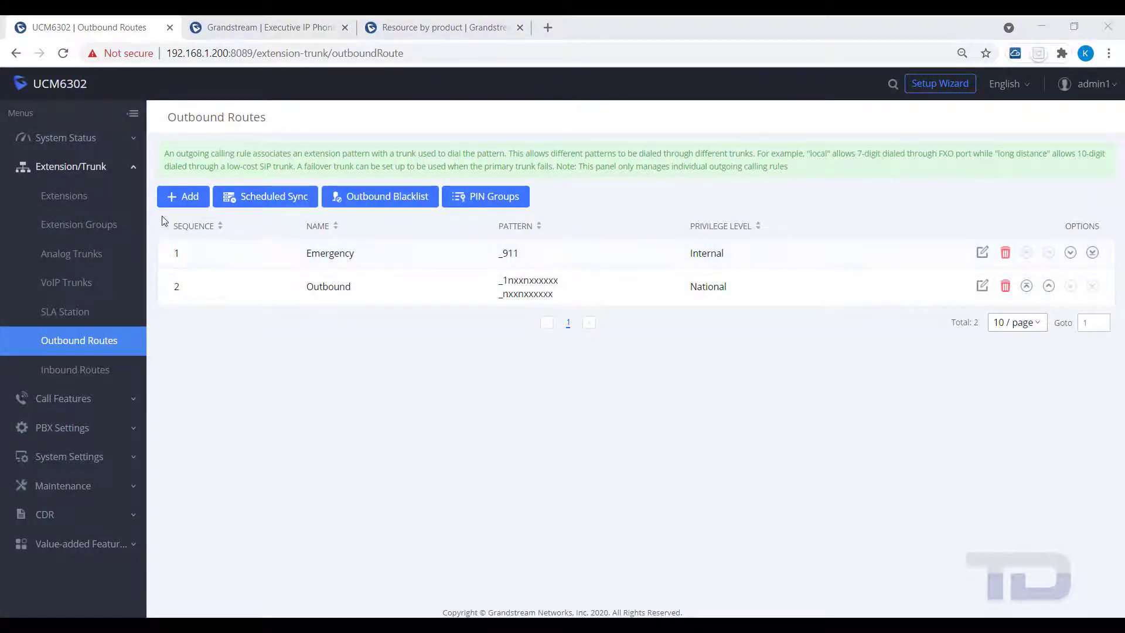
left_click(183, 196)
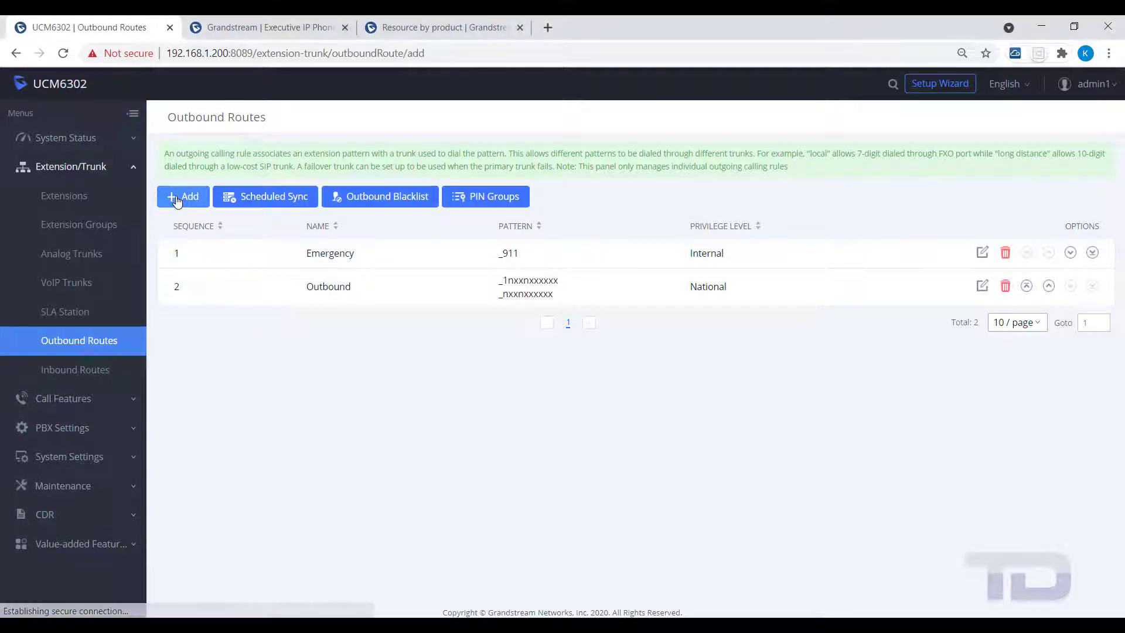
Start a new outbound rule named OutboundAnalog
left_click(182, 196)
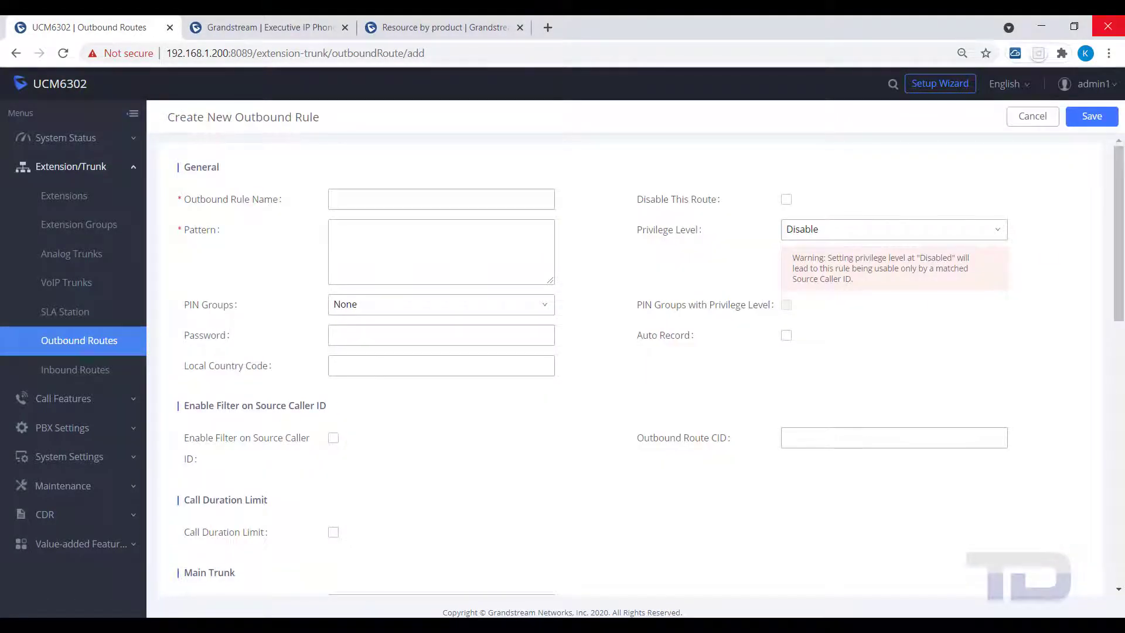
mouse_move(202, 202)
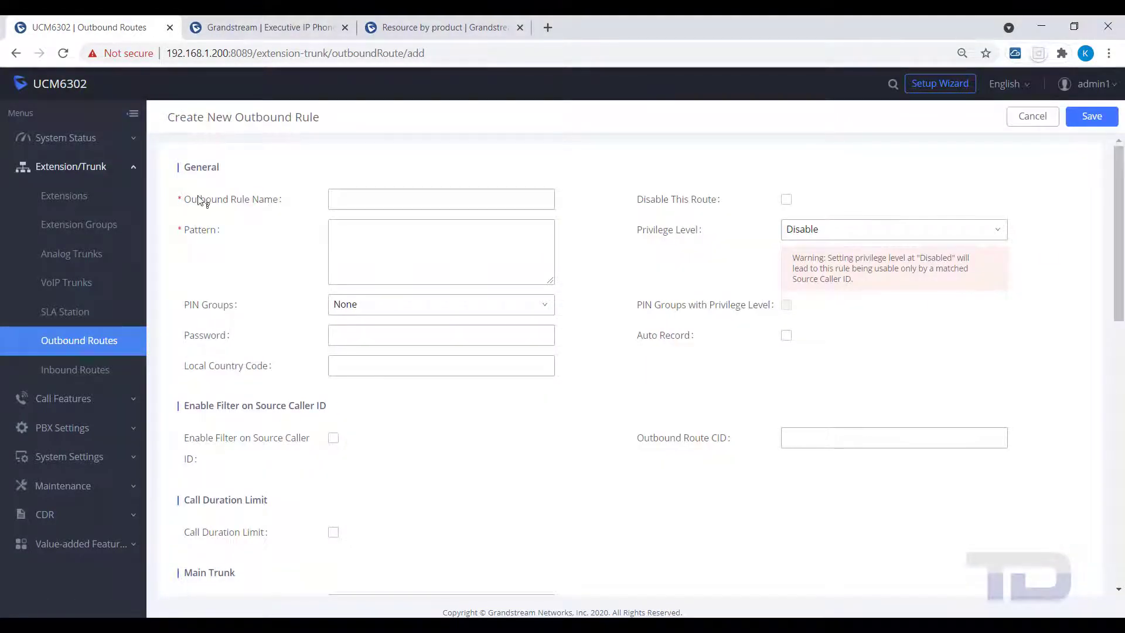
left_click(441, 199)
type("Outboun")
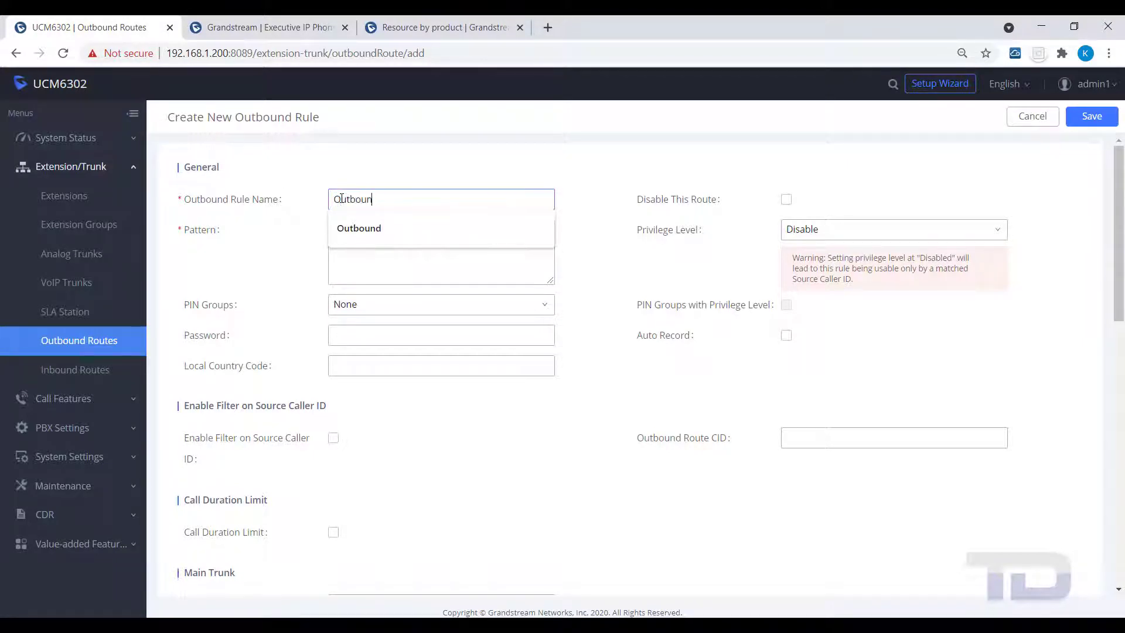
type("Analo")
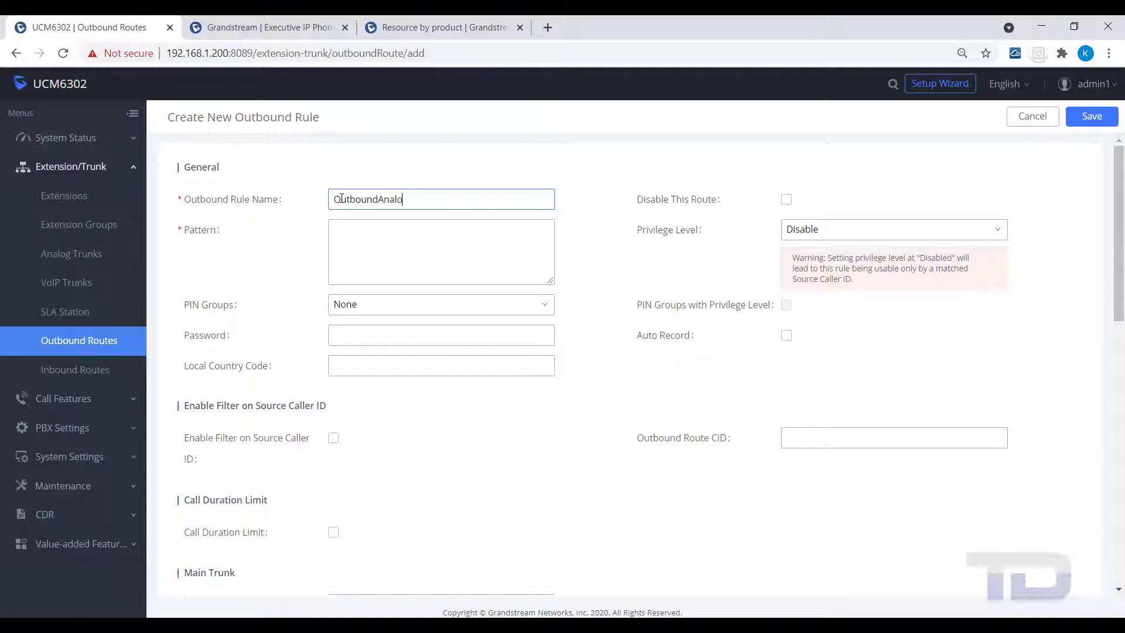
Enter dial patterns 9nxxnxxxxxx, 91nxxnxxxxxx and 9nxxxxxx on separate lines
left_click(441, 252)
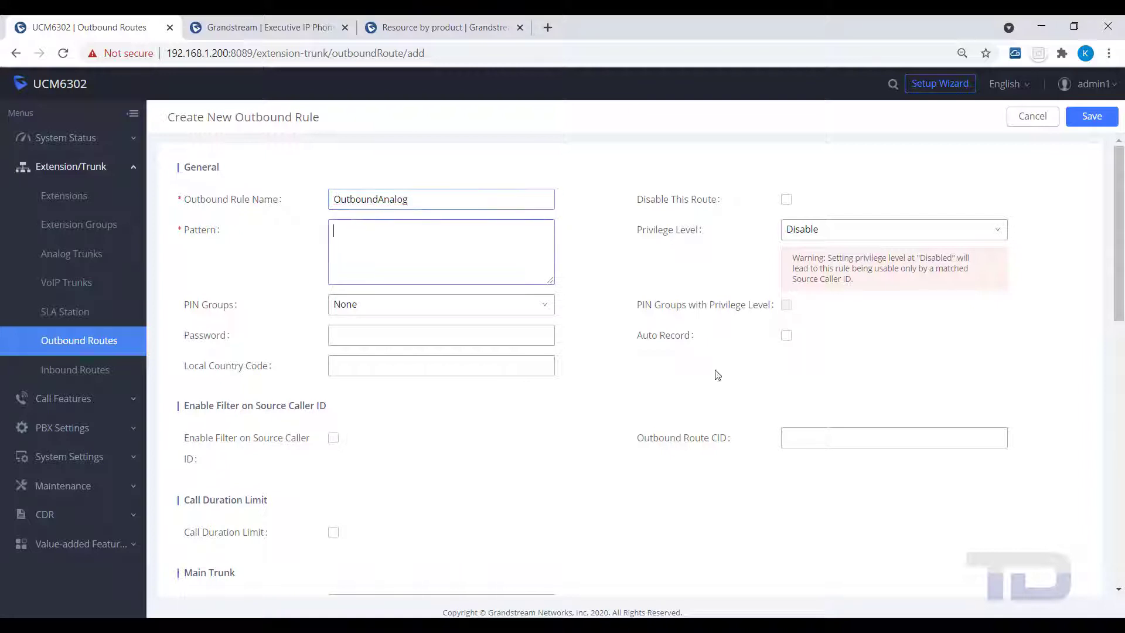
type("9")
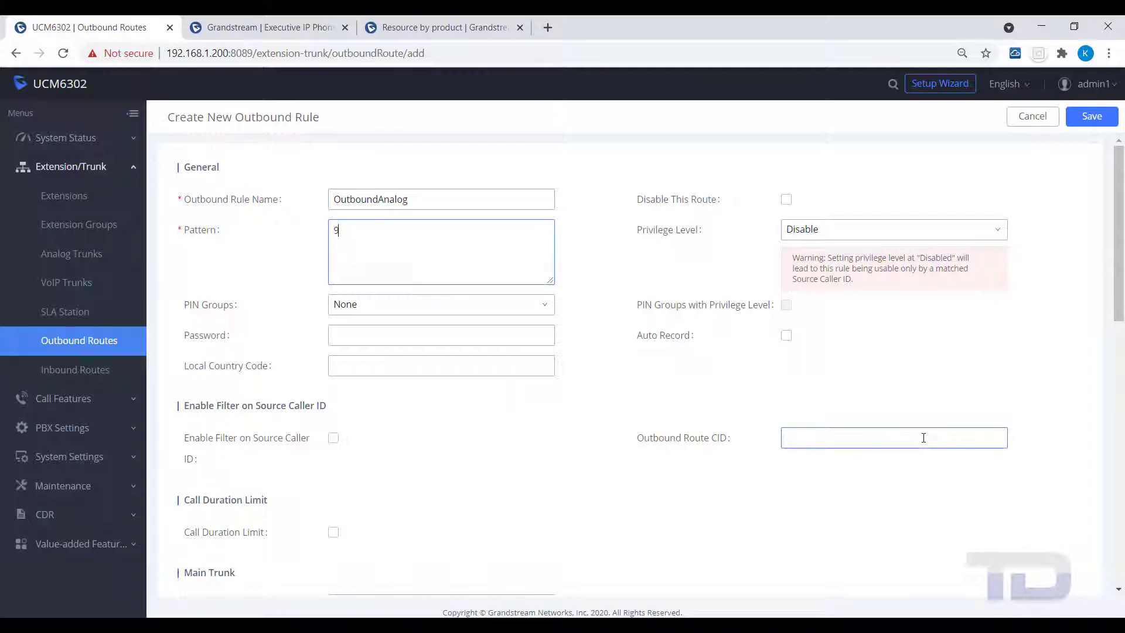
type("nxx")
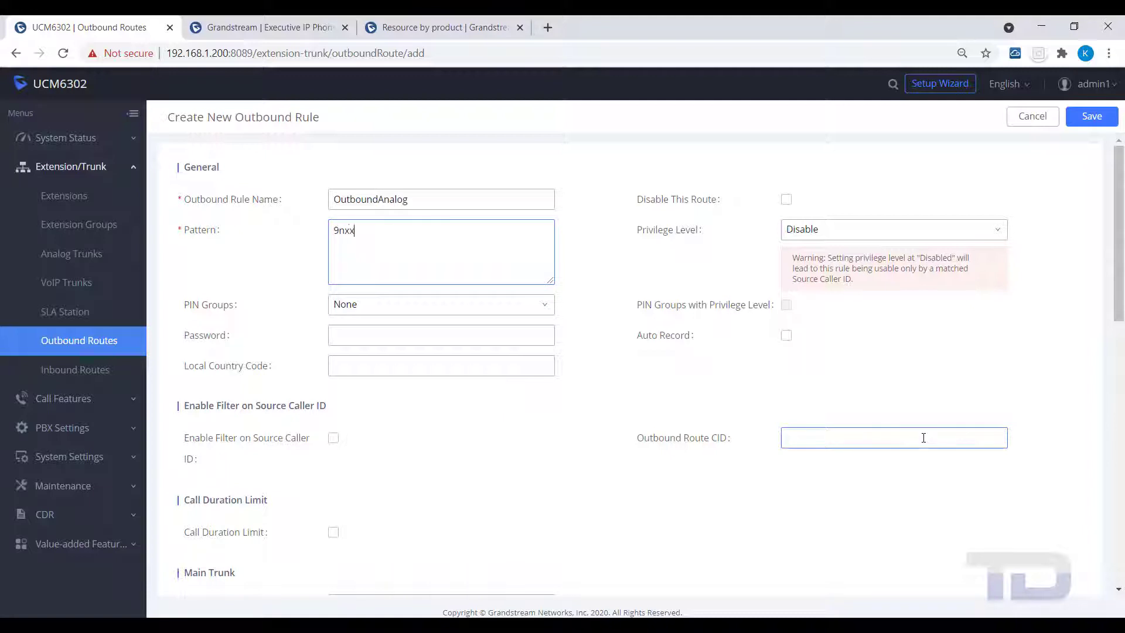
type("nxxxxxx")
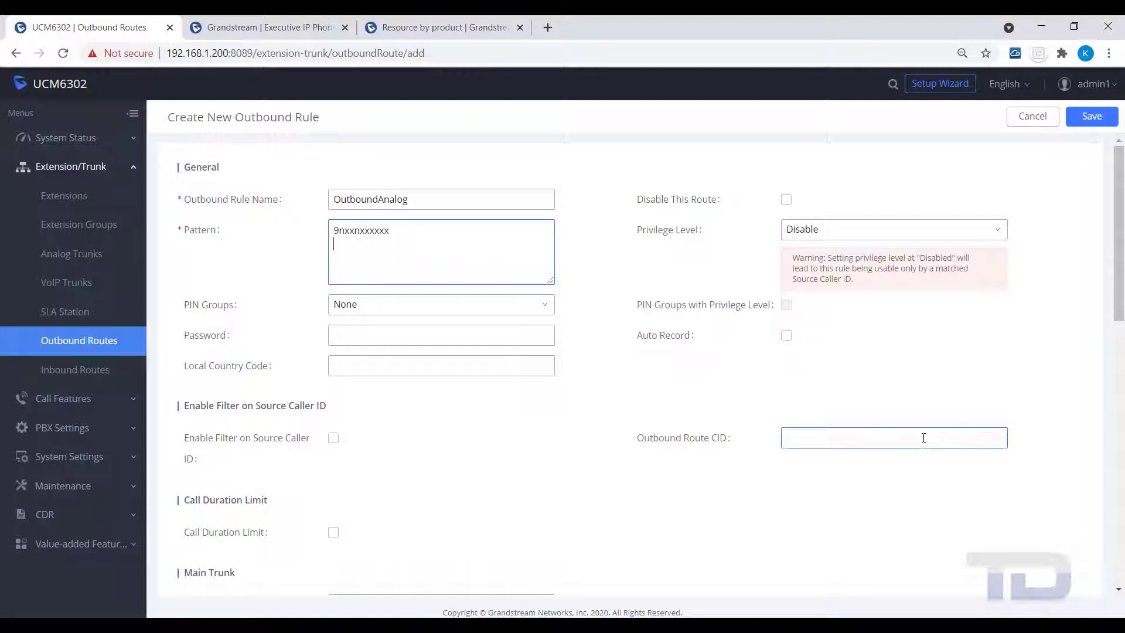
type("9")
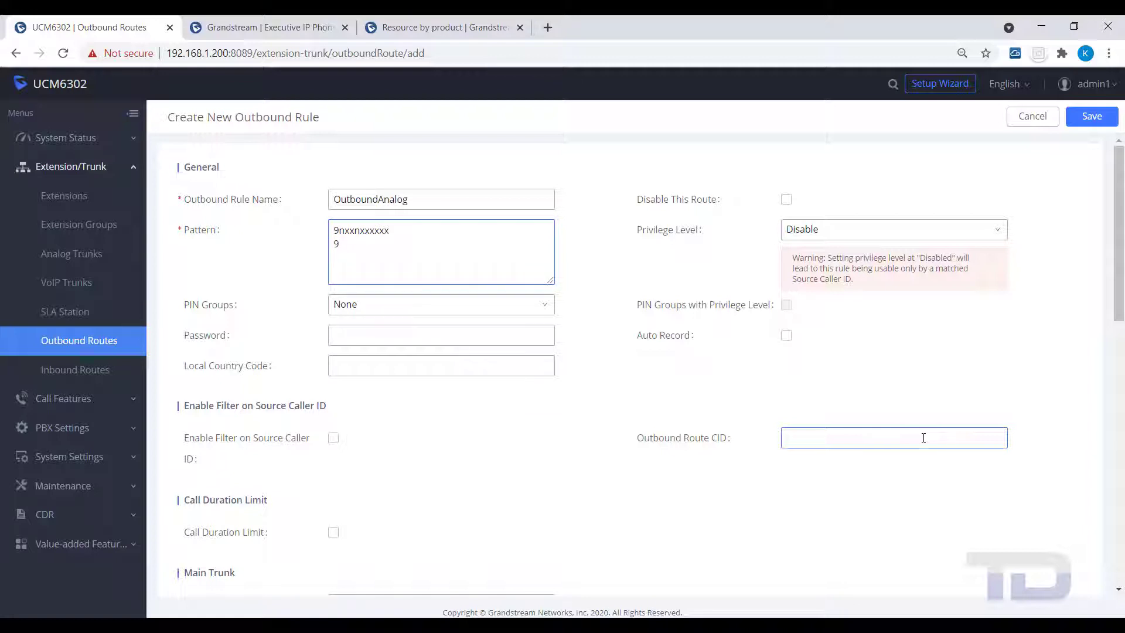
type("1nxxnxxxxxx")
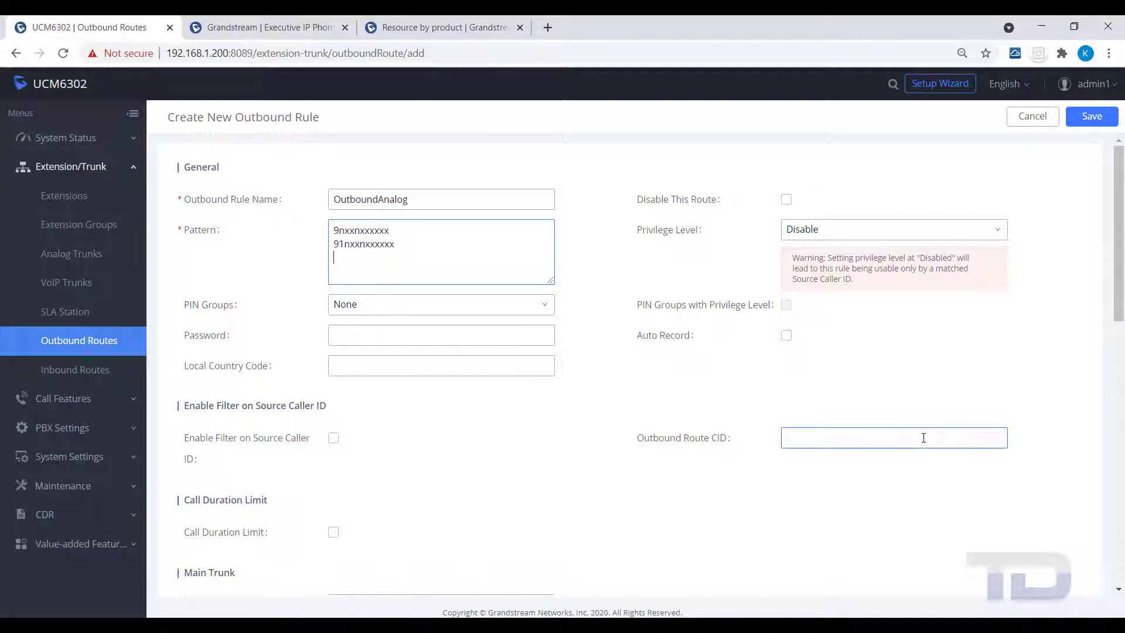
type("9")
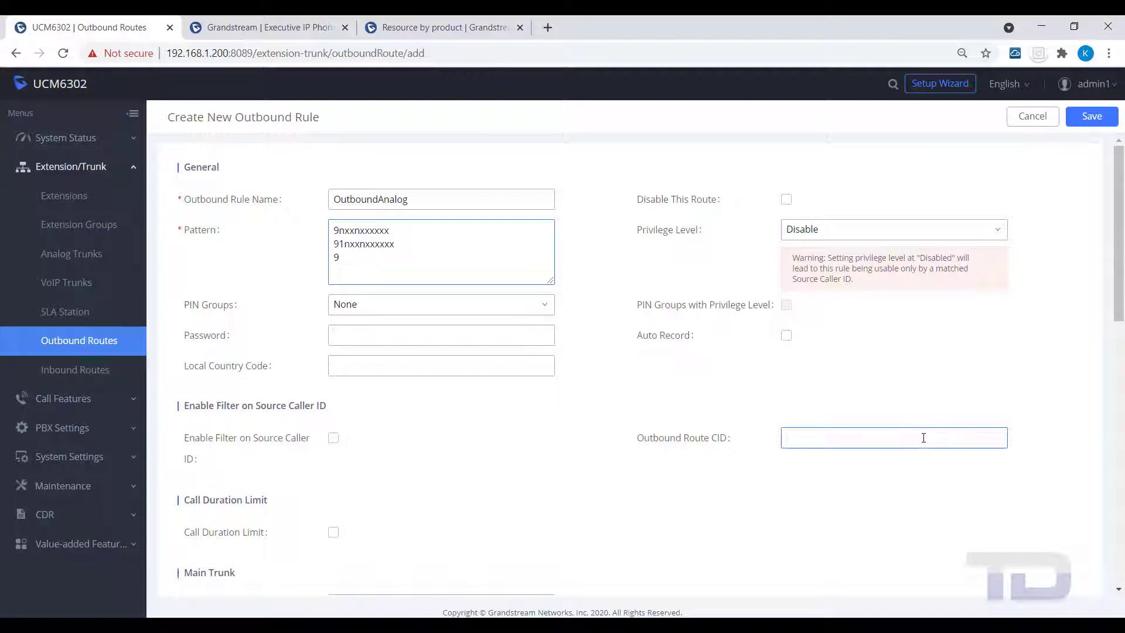
type("nxxxxxx")
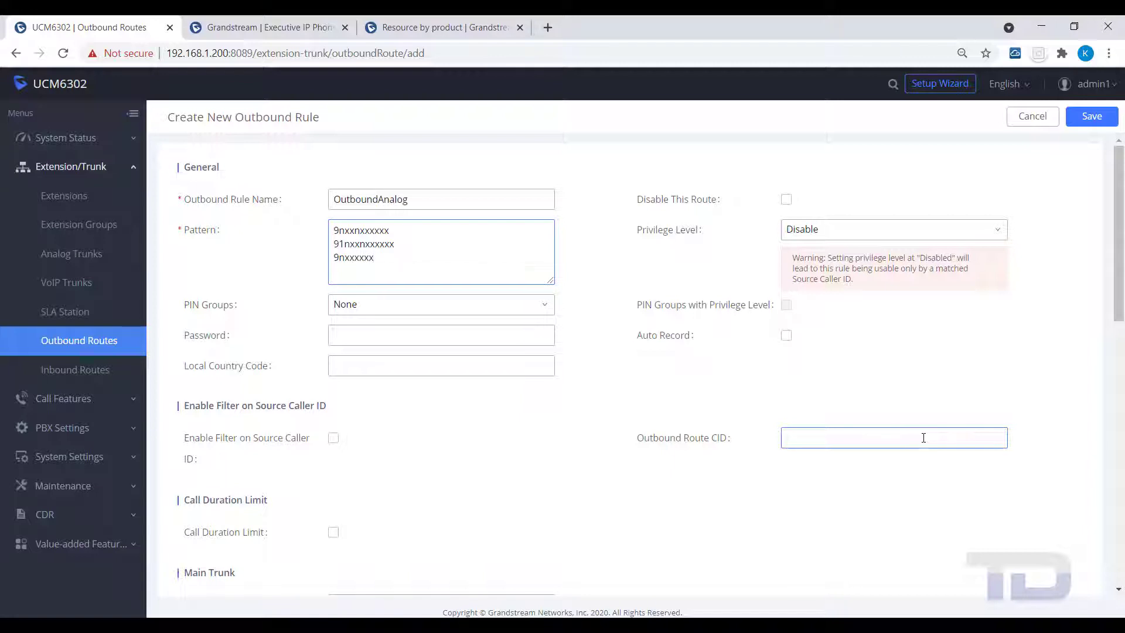
mouse_move(997, 253)
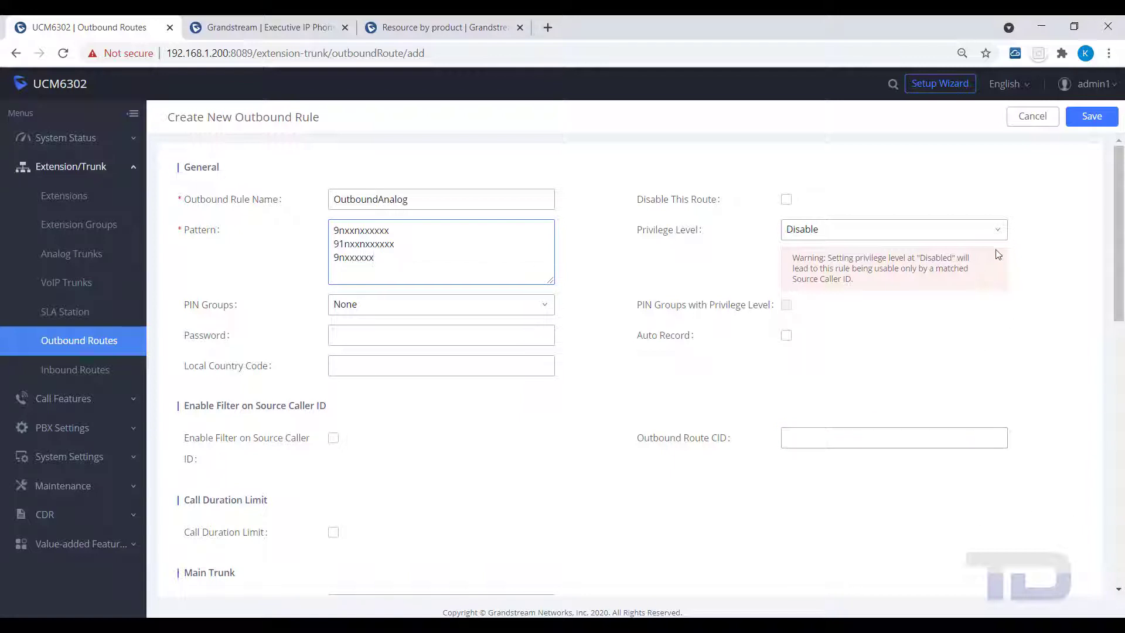
Set National privilege and Analog main trunk with strip 1, then save OutboundAnalog
left_click(891, 229)
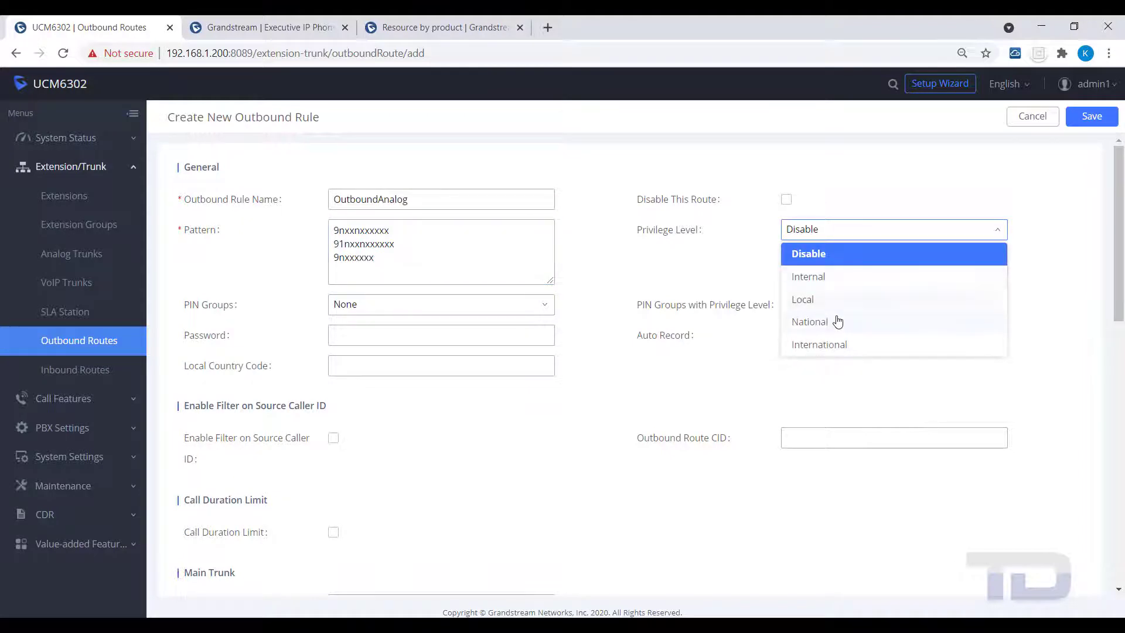
left_click(810, 322)
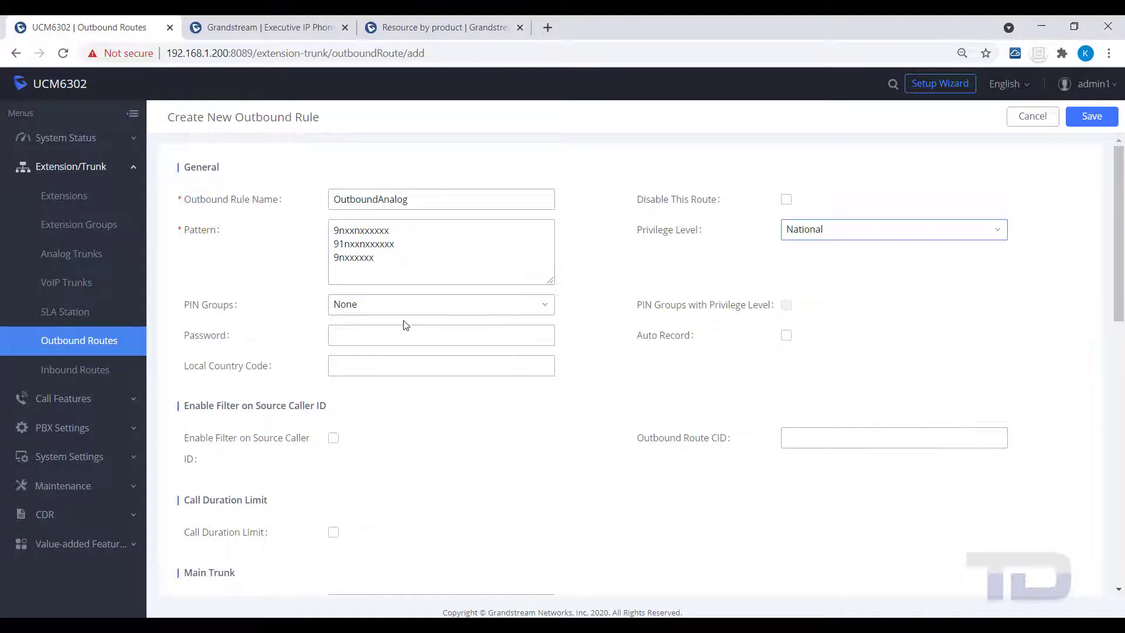
scroll("down", 3)
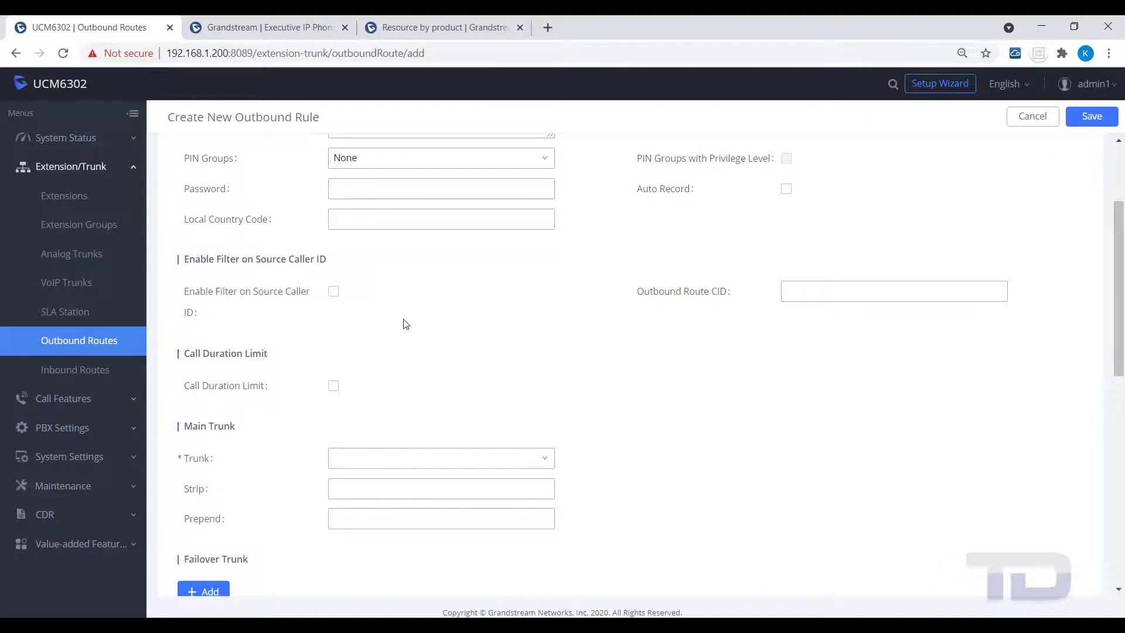
left_click(441, 457)
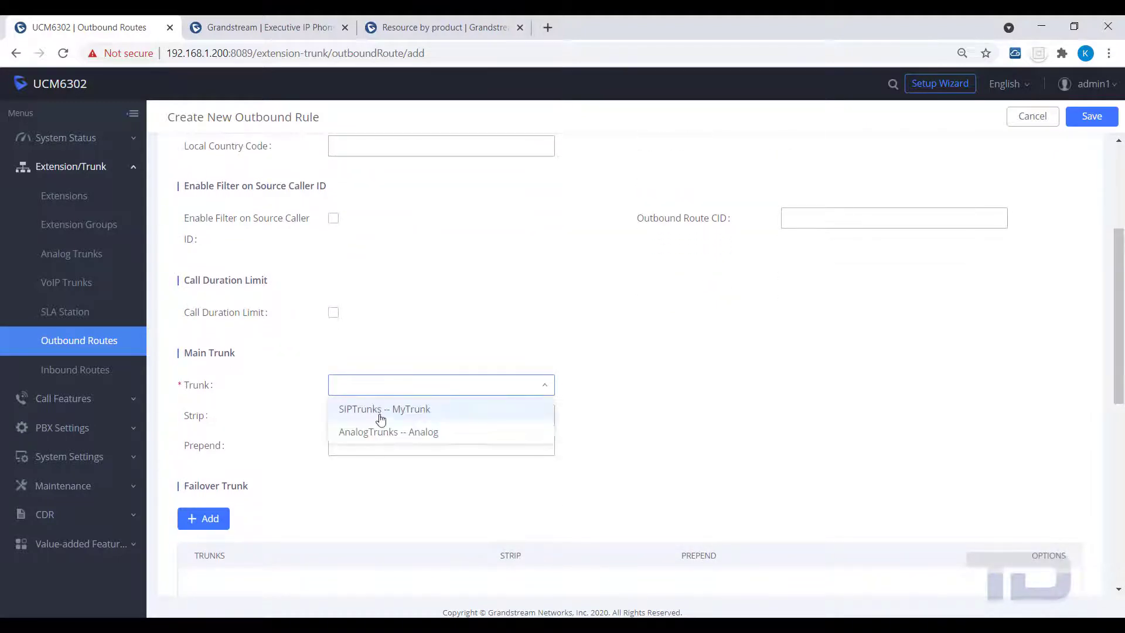
left_click(388, 432)
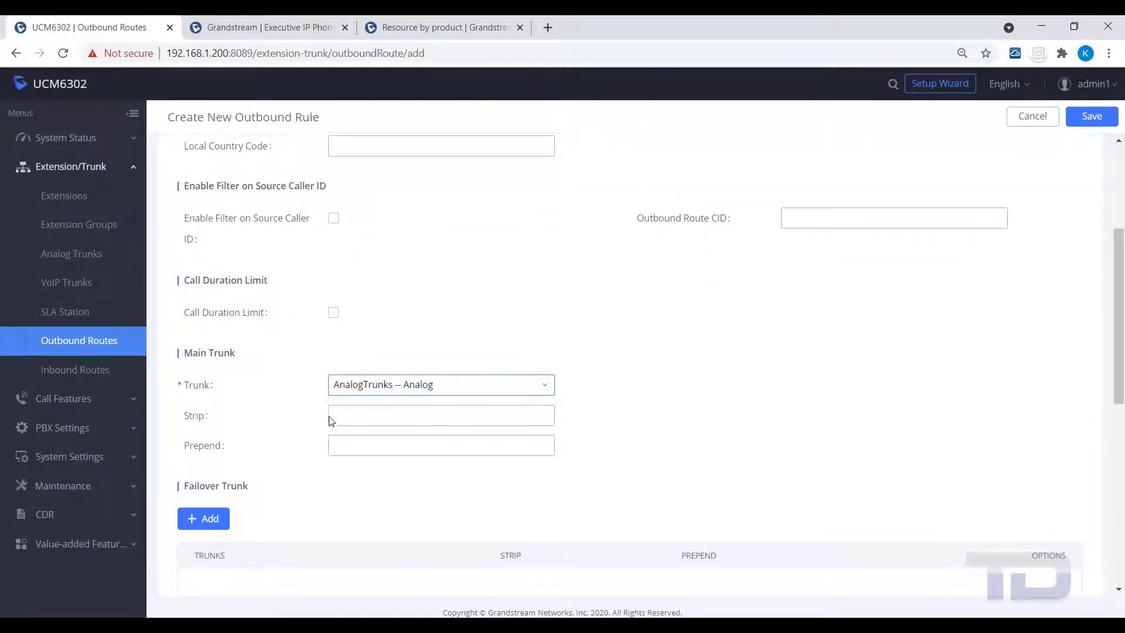
type("1")
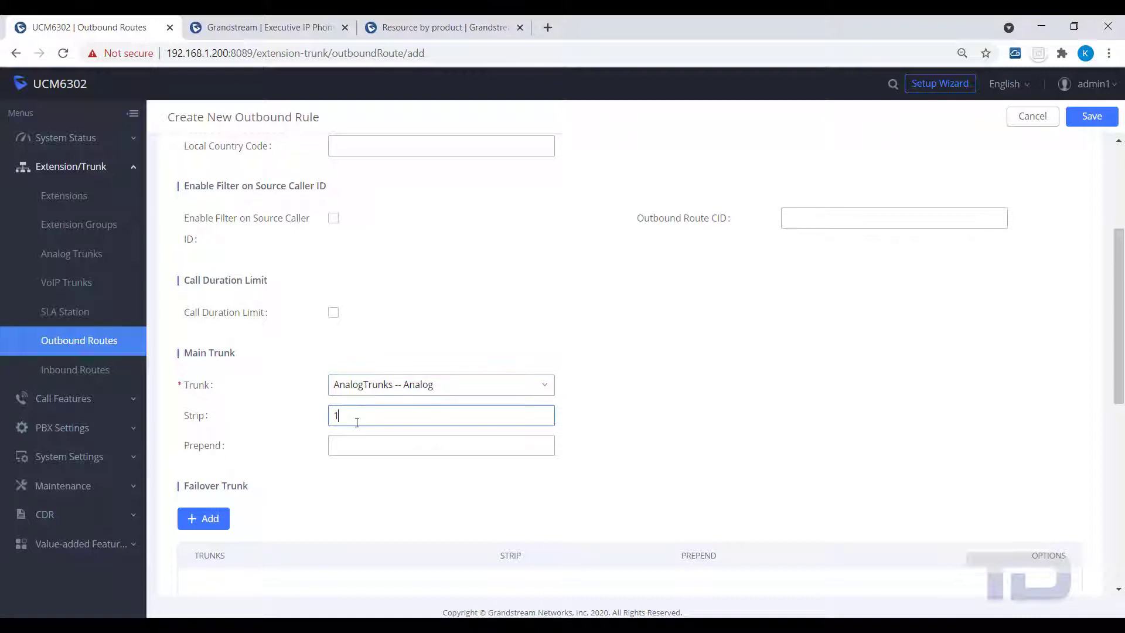
mouse_move(995, 140)
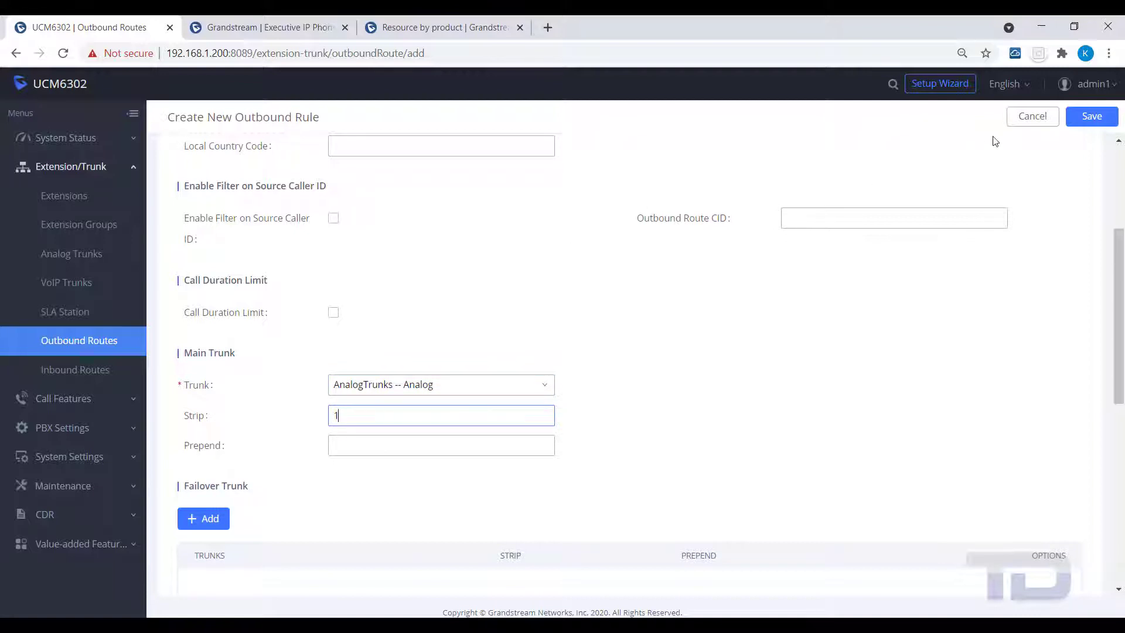
left_click(1091, 117)
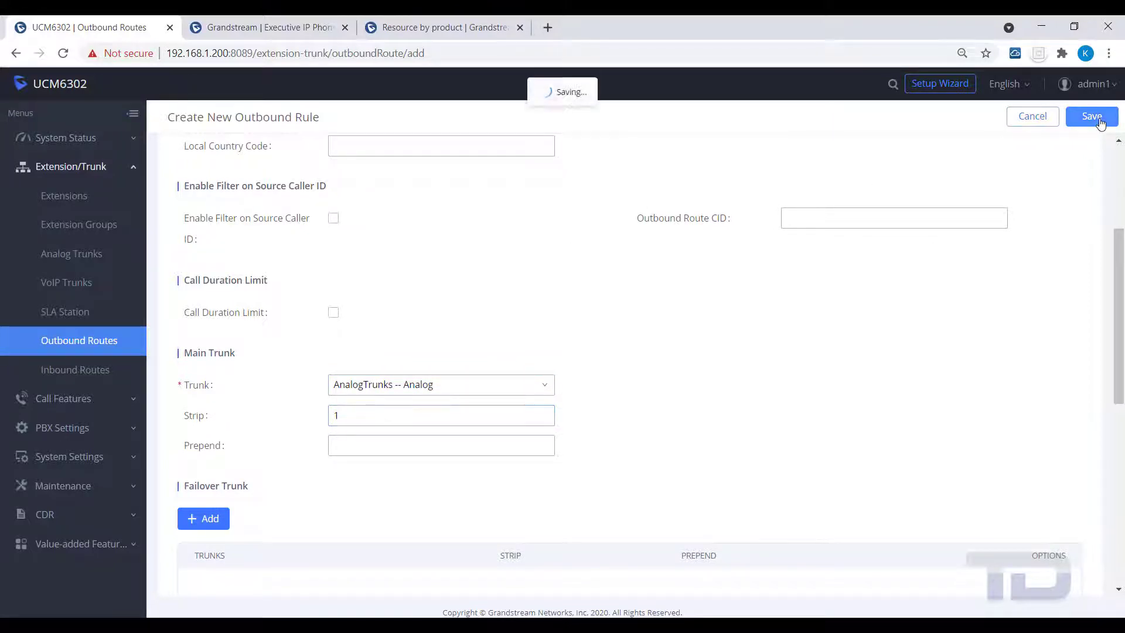
left_click(1091, 116)
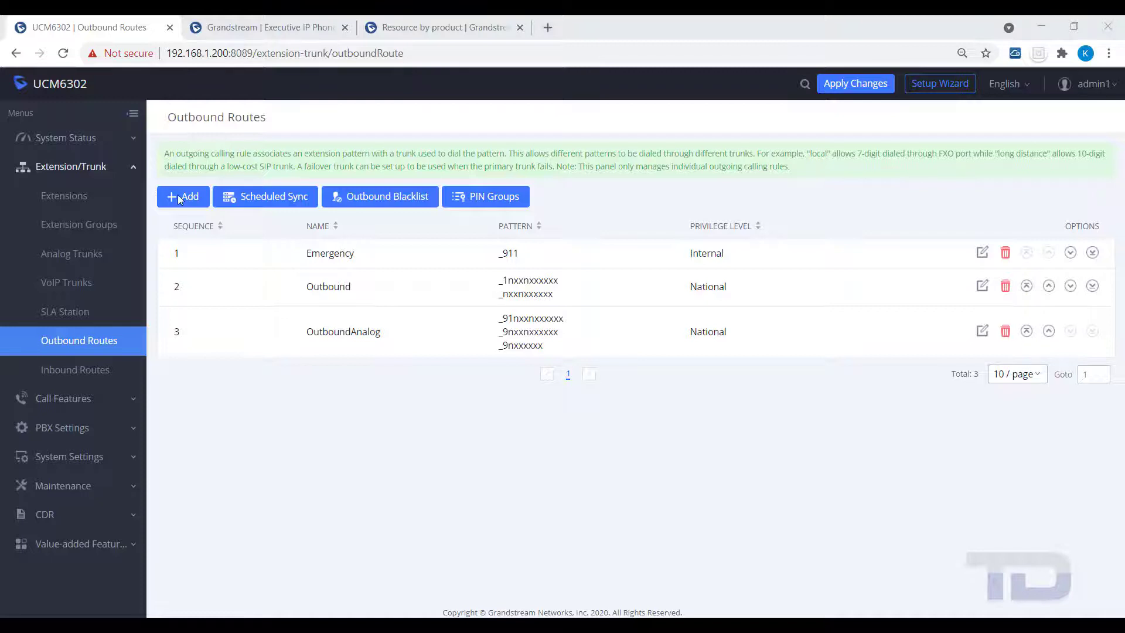
Add a rule named CallForwardAnalog with National privilege and pattern starting 97
left_click(183, 197)
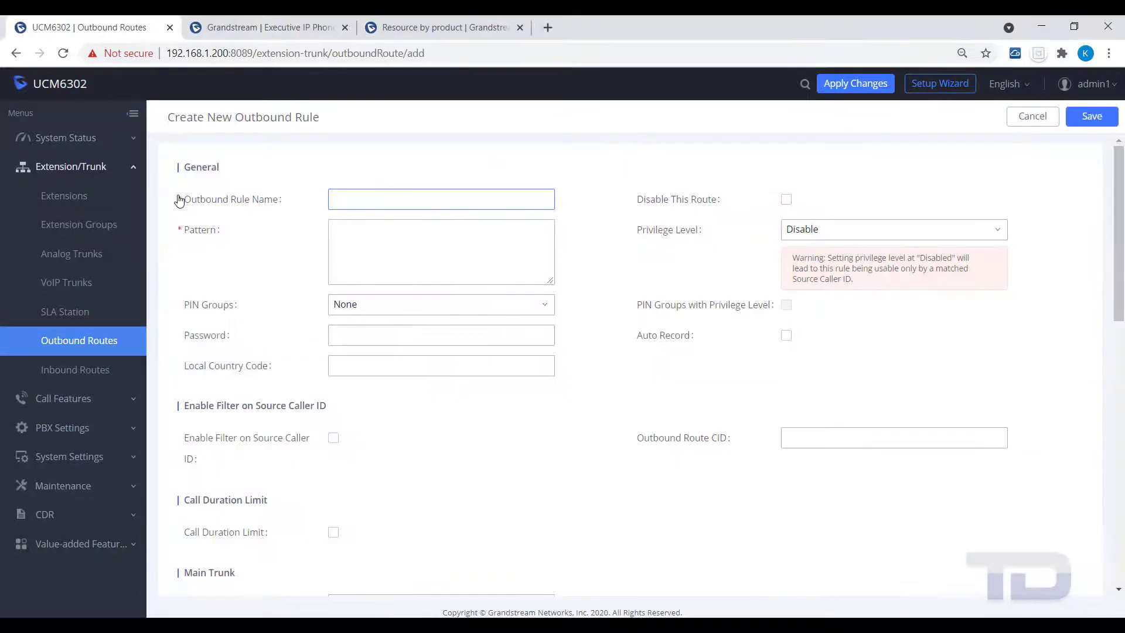
left_click(441, 198)
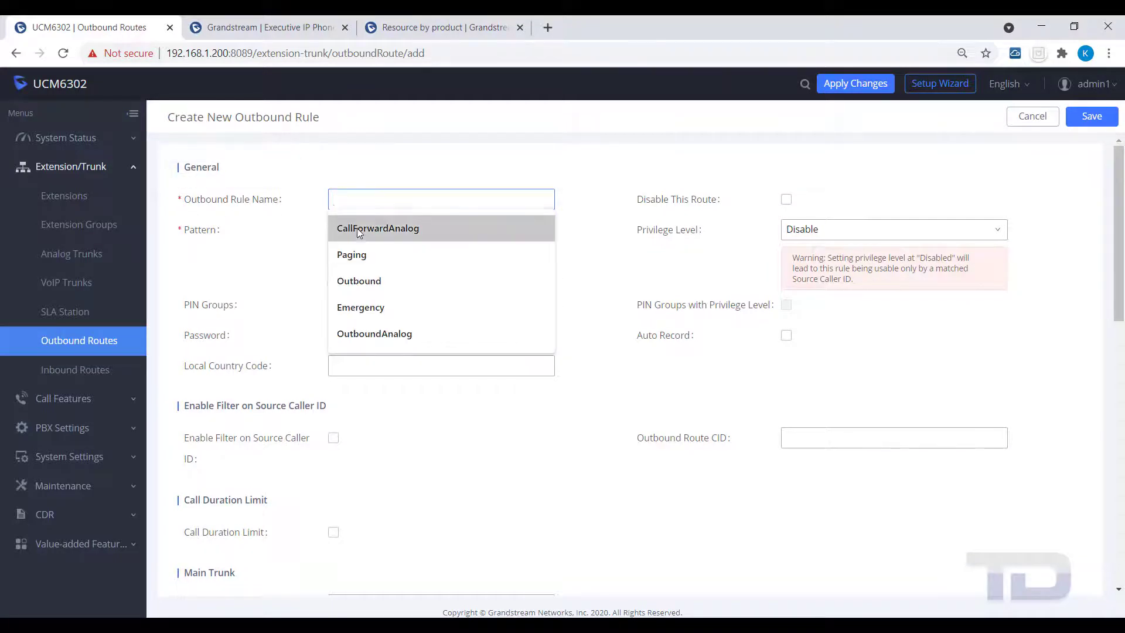
left_click(378, 228)
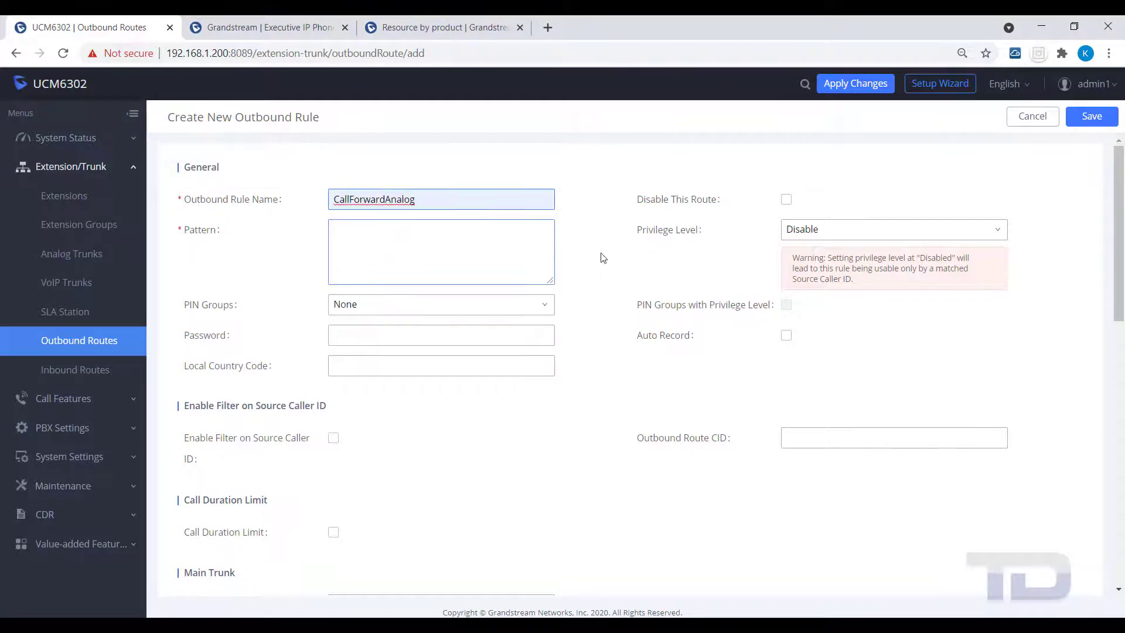
left_click(892, 229)
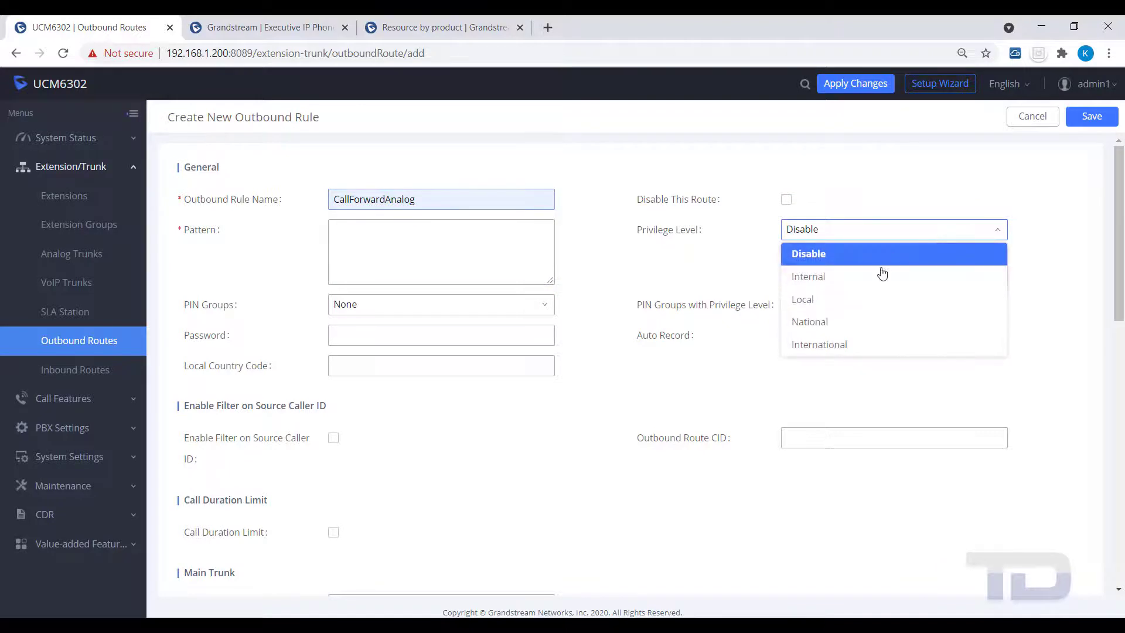
left_click(809, 321)
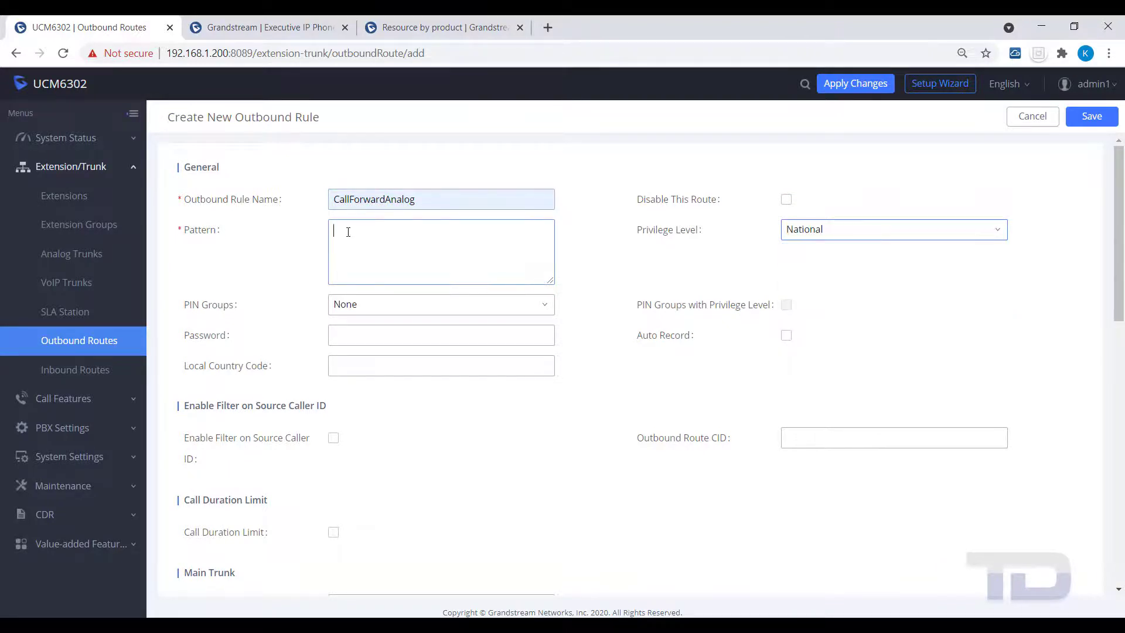
type("9")
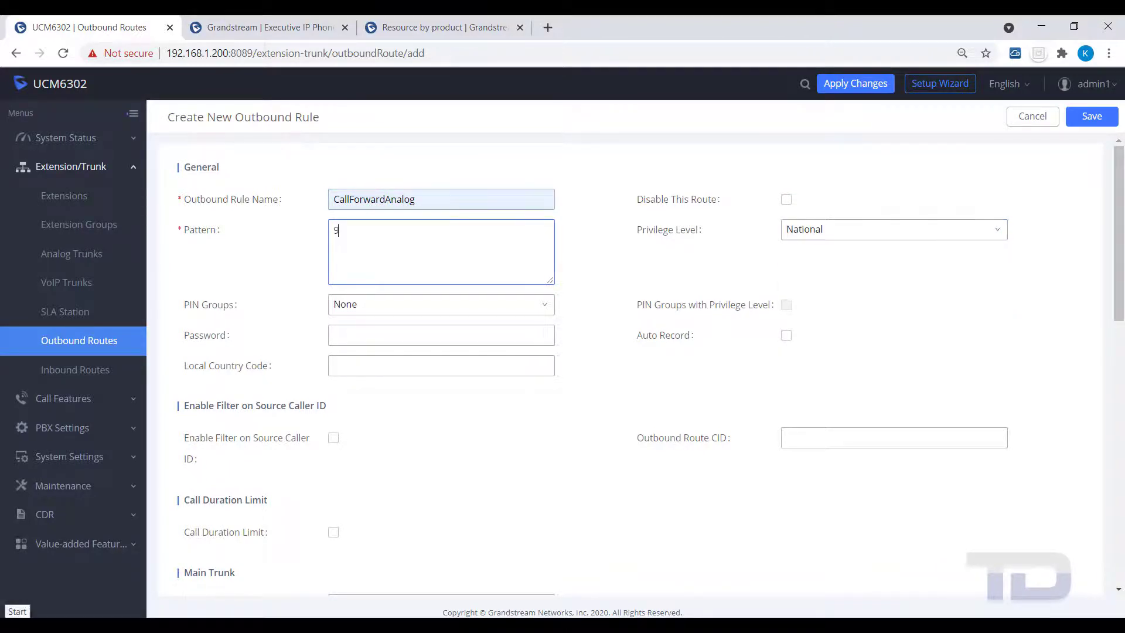
type("7")
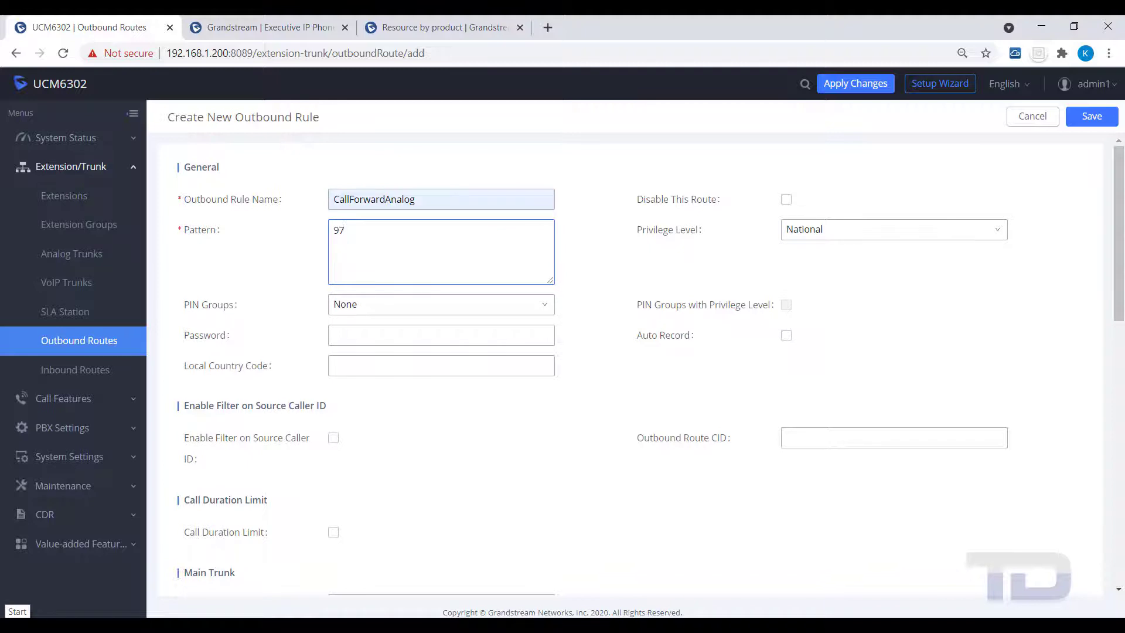
type(".")
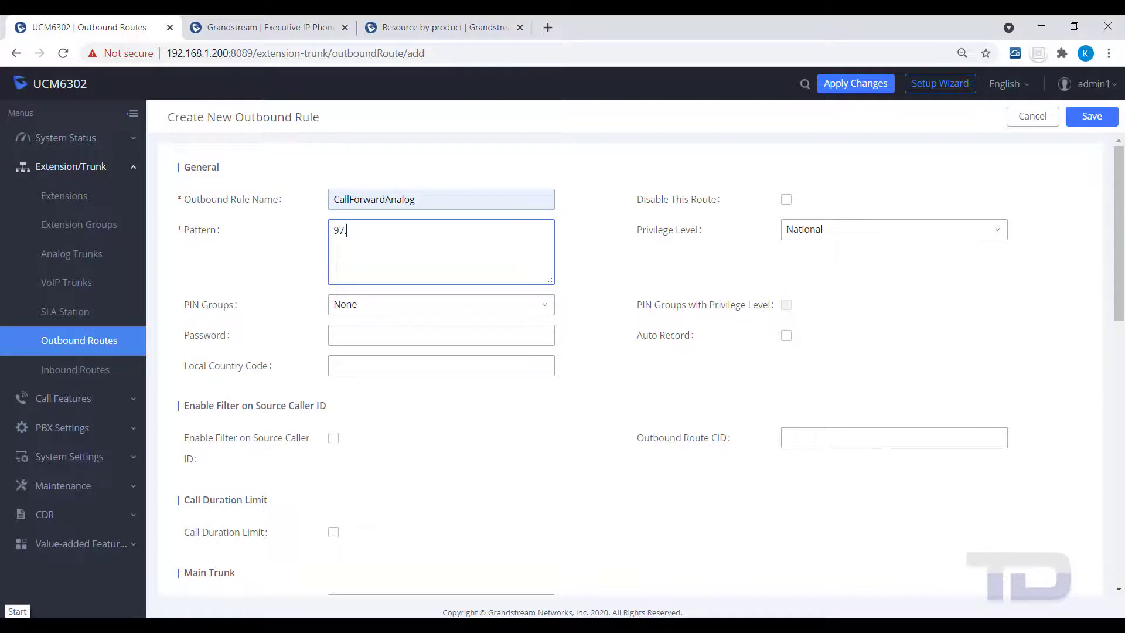
Assign CallForwardAnalog to the Analog trunk with strip 1 and prepend *, then save it
scroll("down", 3)
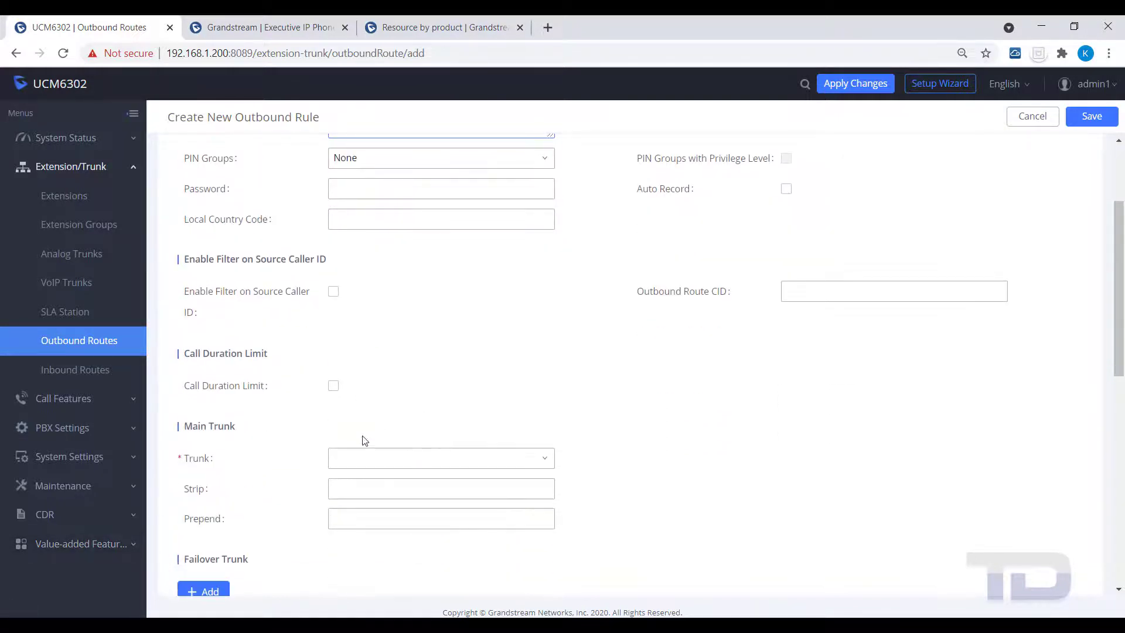
left_click(440, 458)
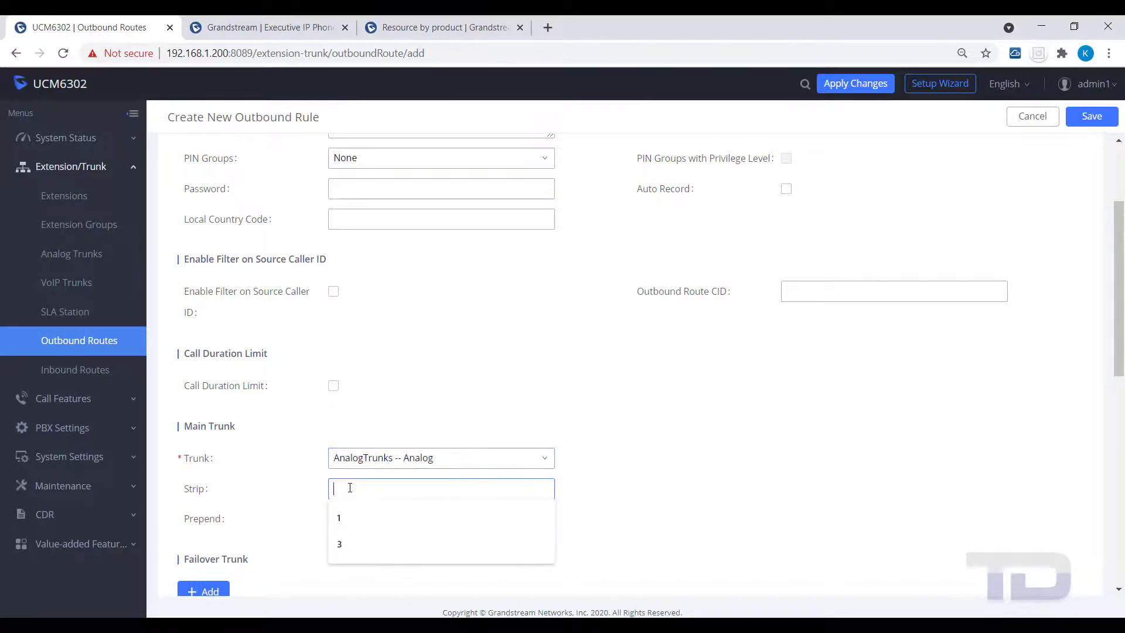
left_click(339, 517)
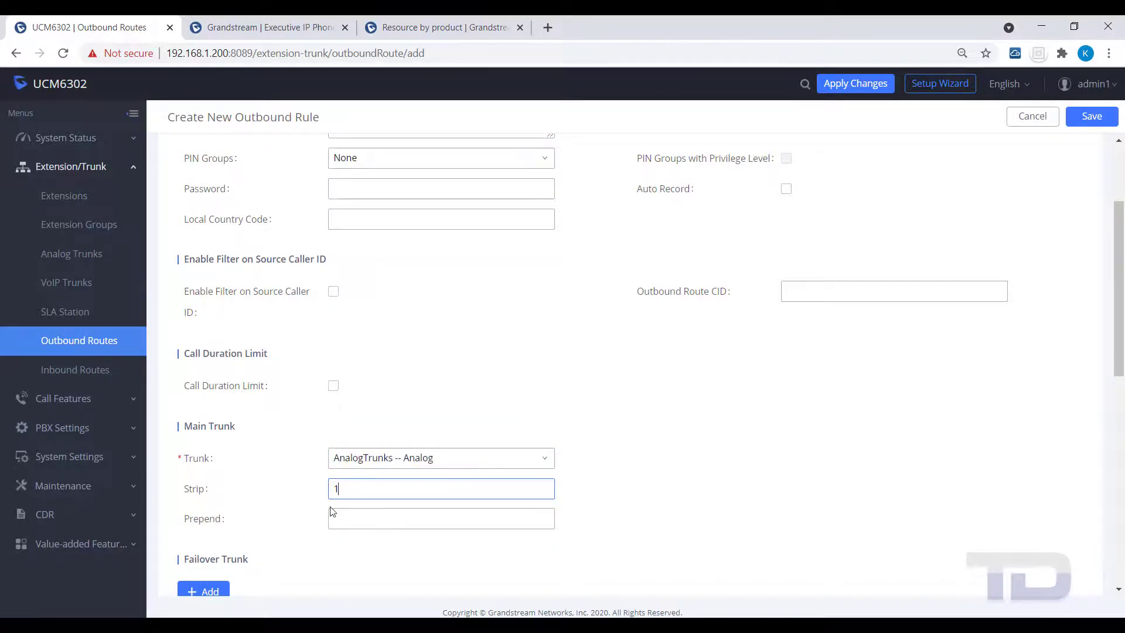
left_click(441, 518)
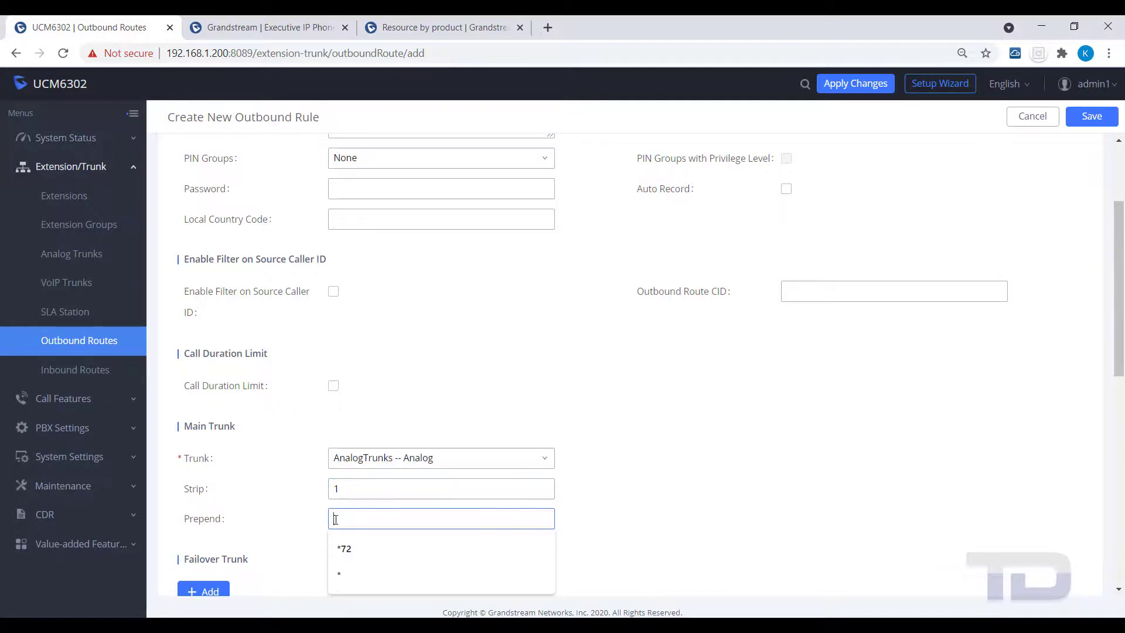
type("*")
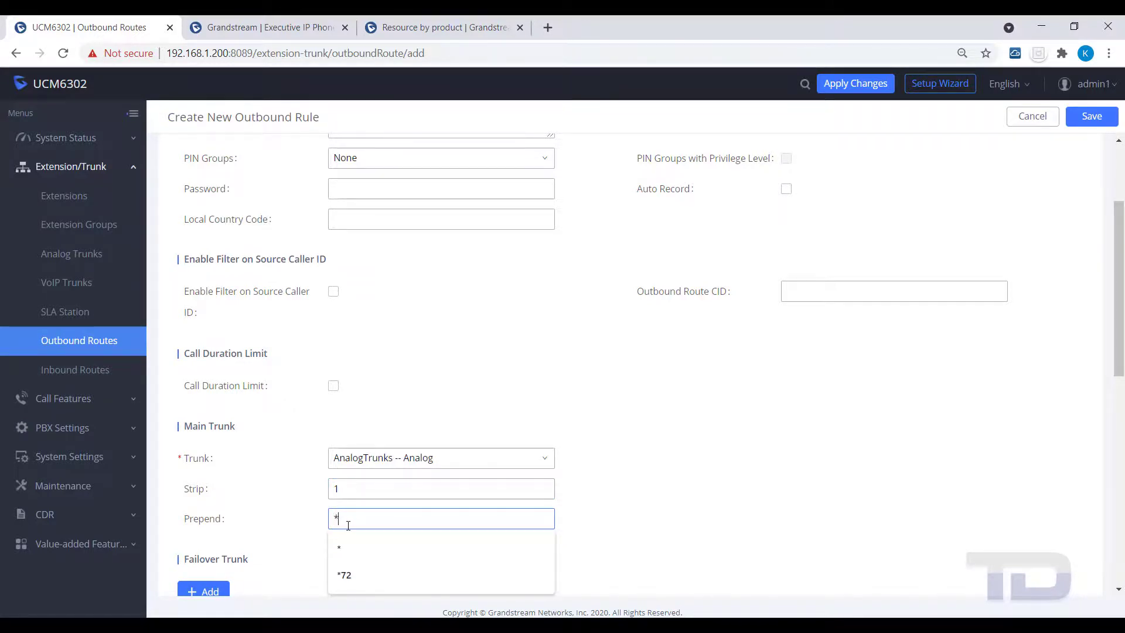
left_click(345, 575)
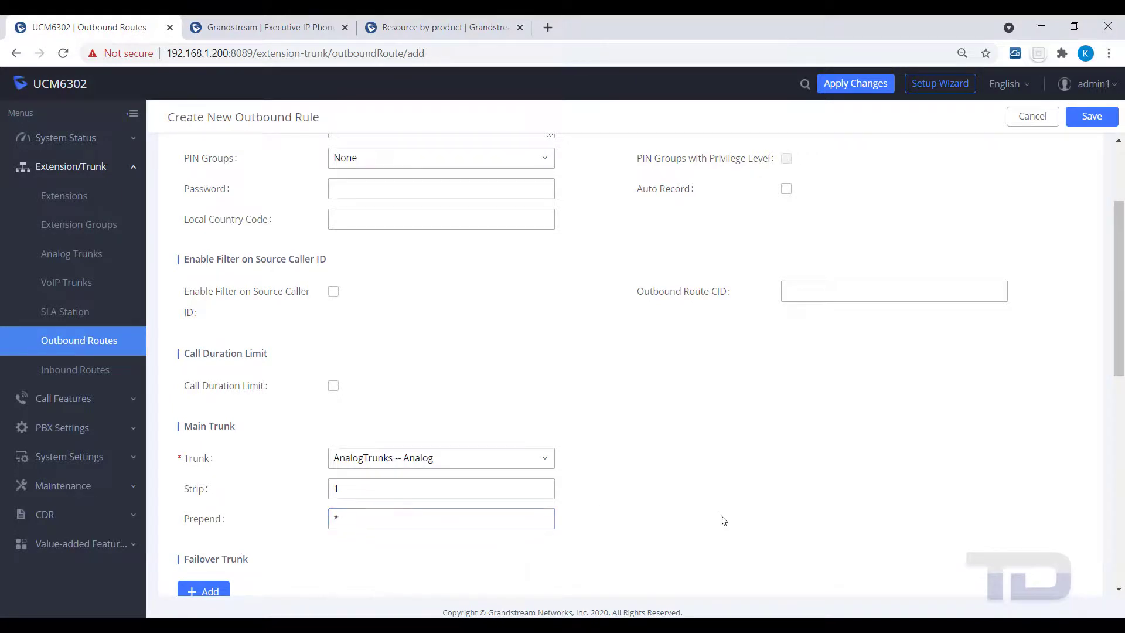
scroll("down", 3)
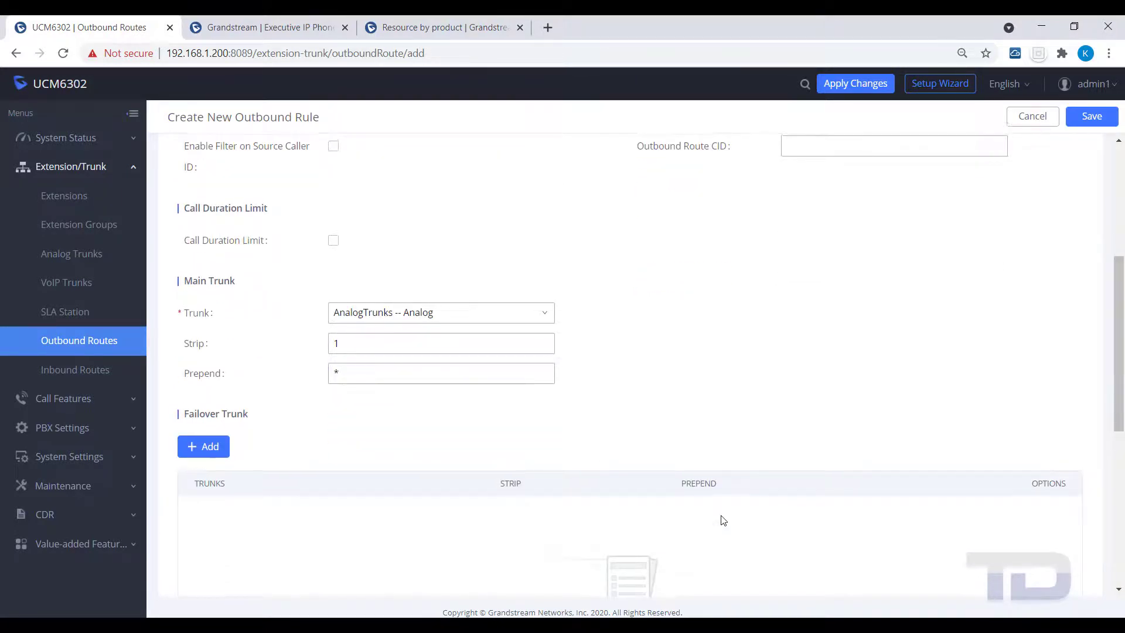
scroll("up", 3)
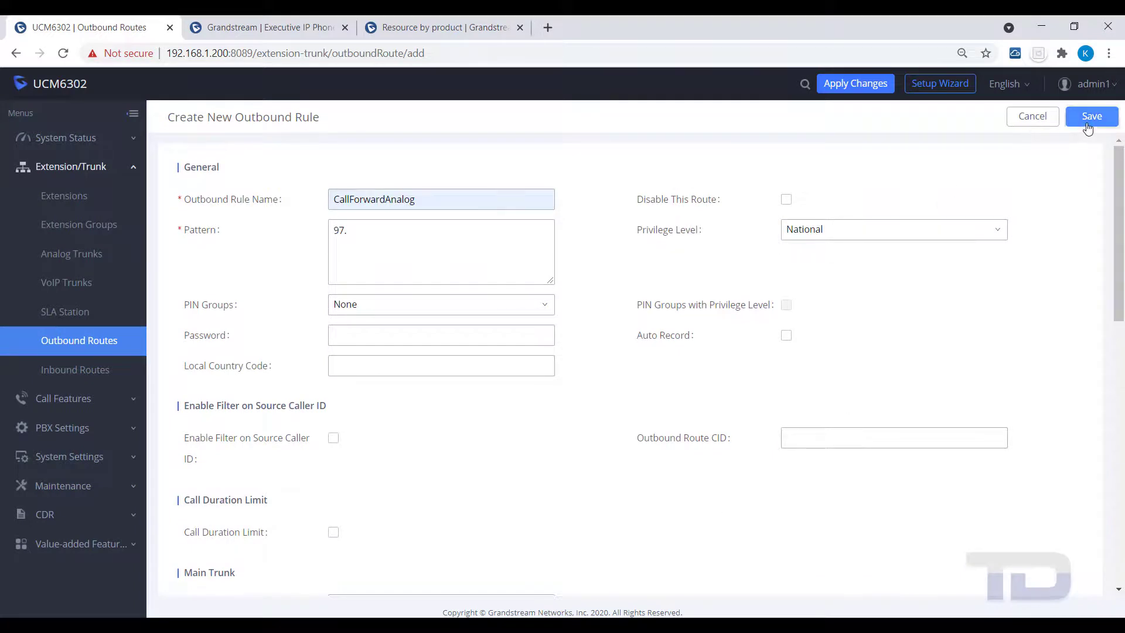
left_click(1091, 116)
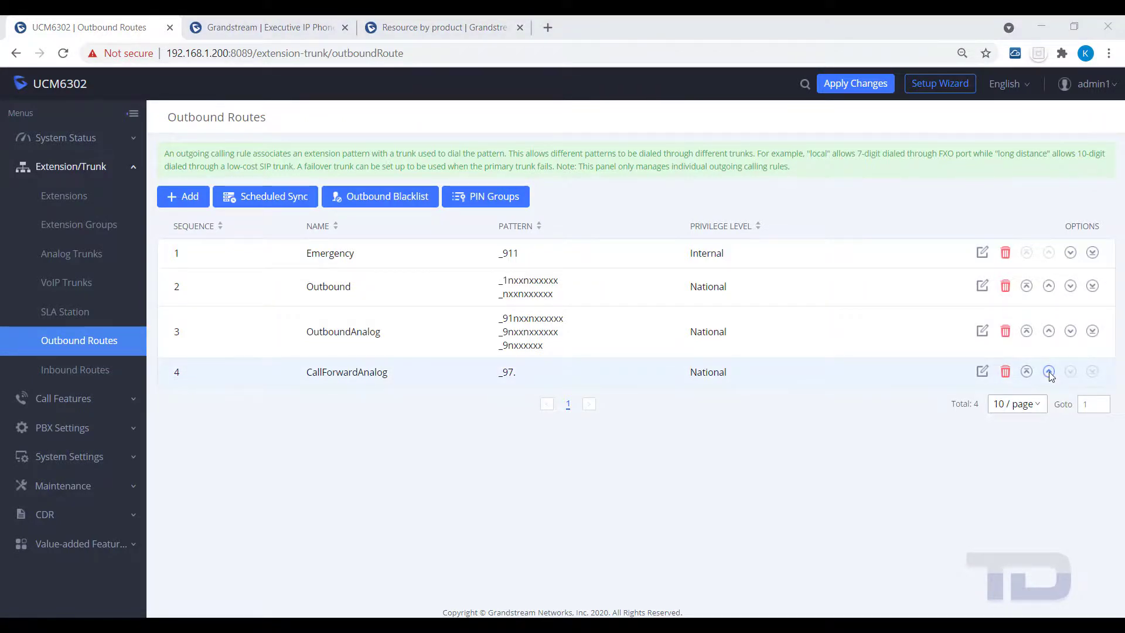
Move CallForwardAnalog up to third place above OutboundAnalog and apply the changes
left_click(1048, 371)
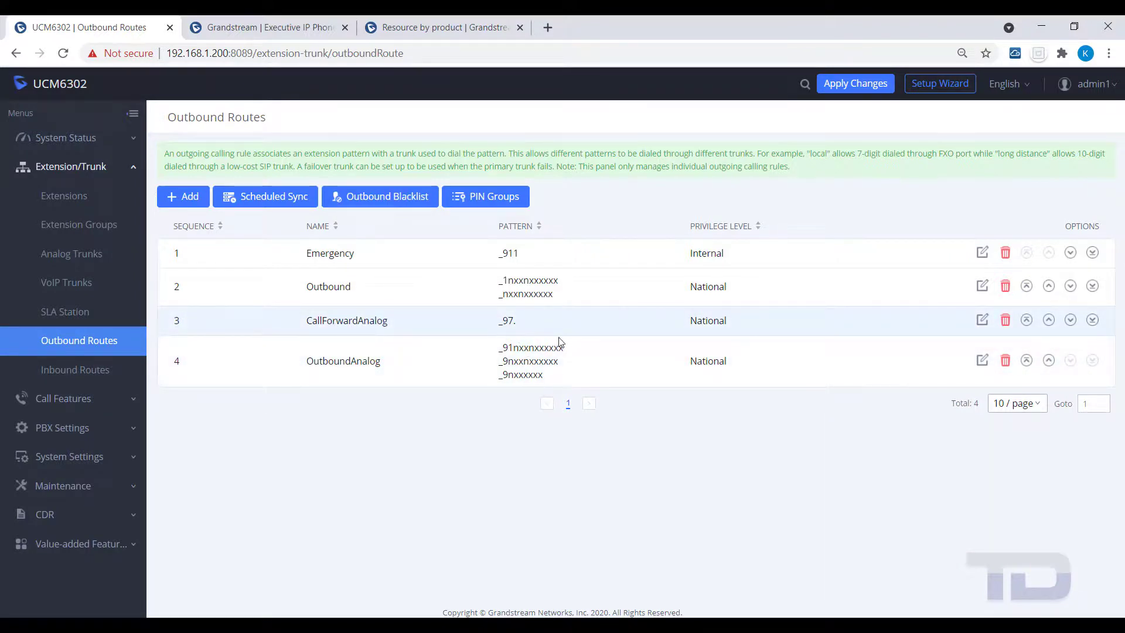
mouse_move(743, 191)
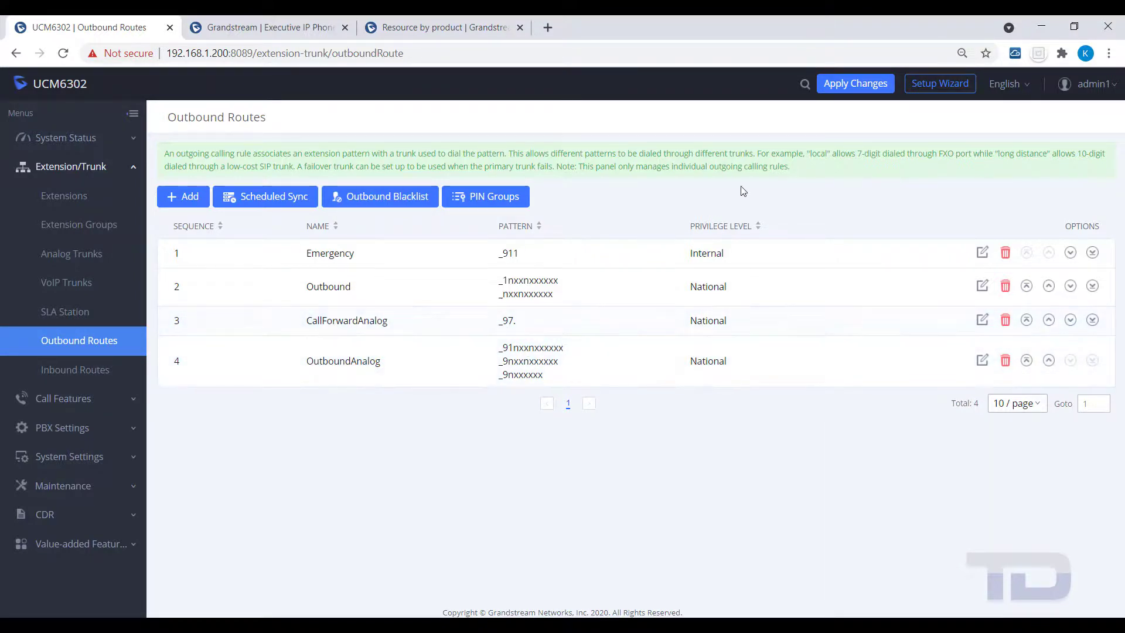
left_click(854, 83)
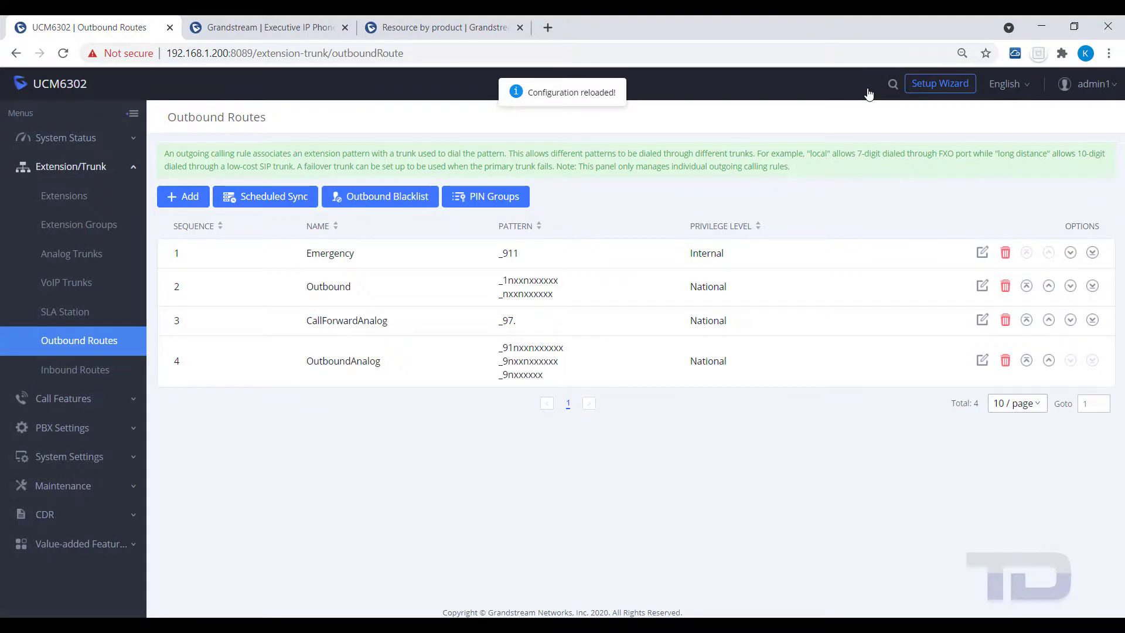